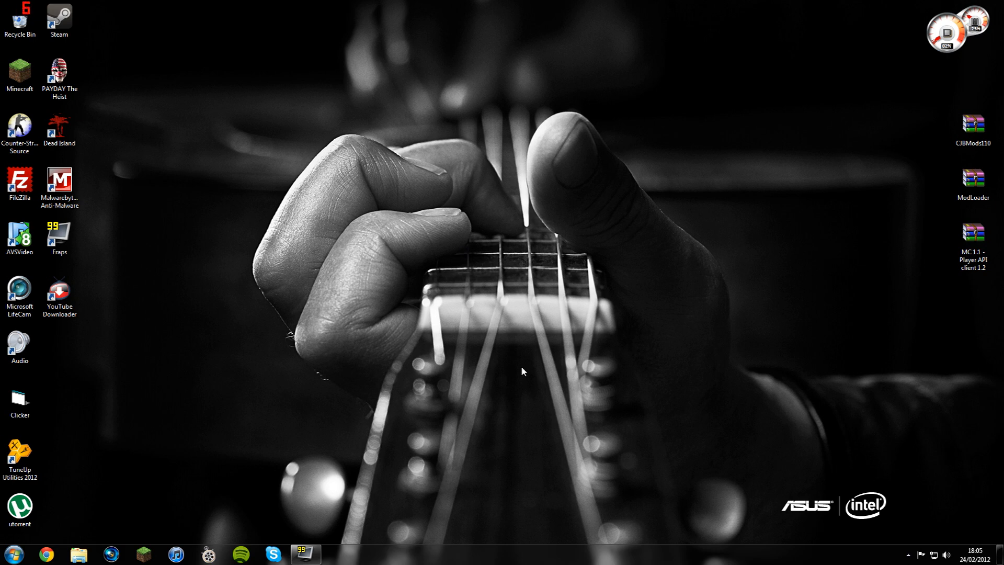
{"action": "mouse_move", "coordinate": [512, 264]}
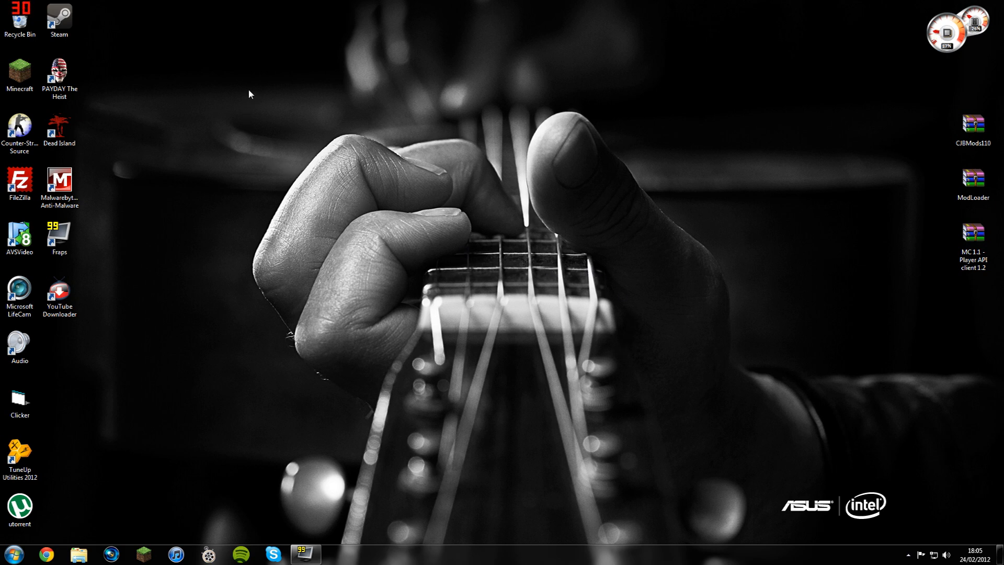
{"action": "mouse_move", "coordinate": [614, 118]}
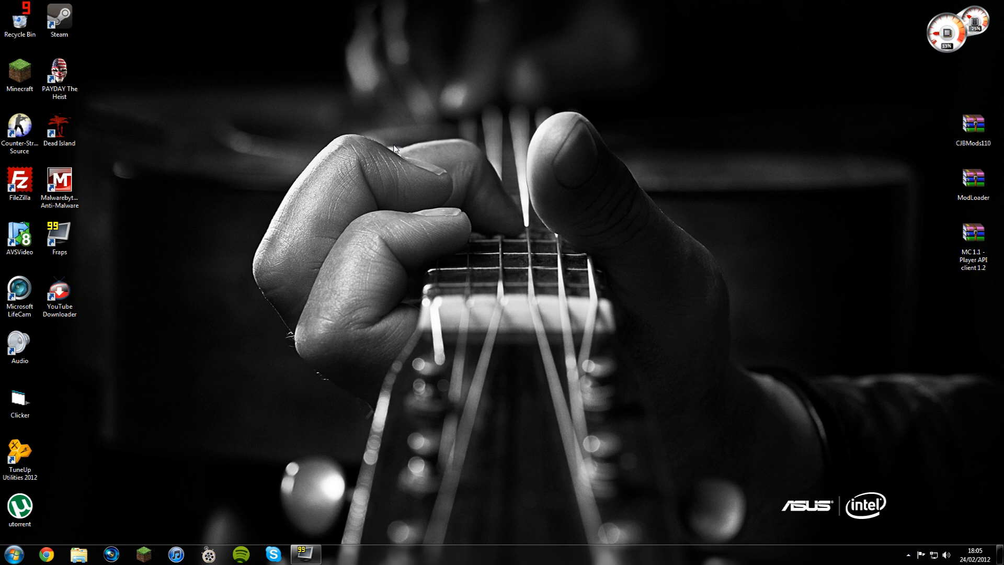
{"action": "mouse_move", "coordinate": [215, 132]}
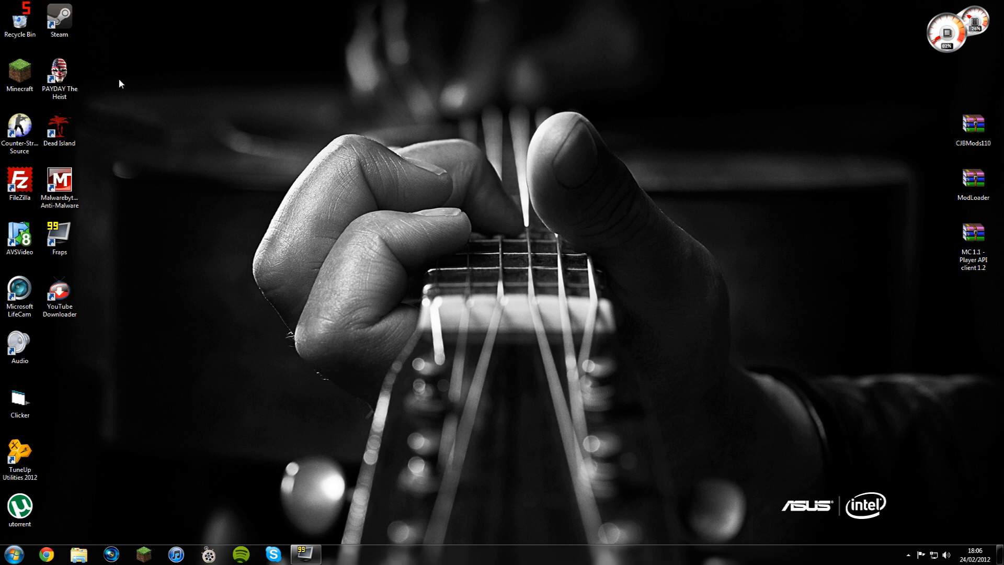
{"action": "mouse_move", "coordinate": [201, 303]}
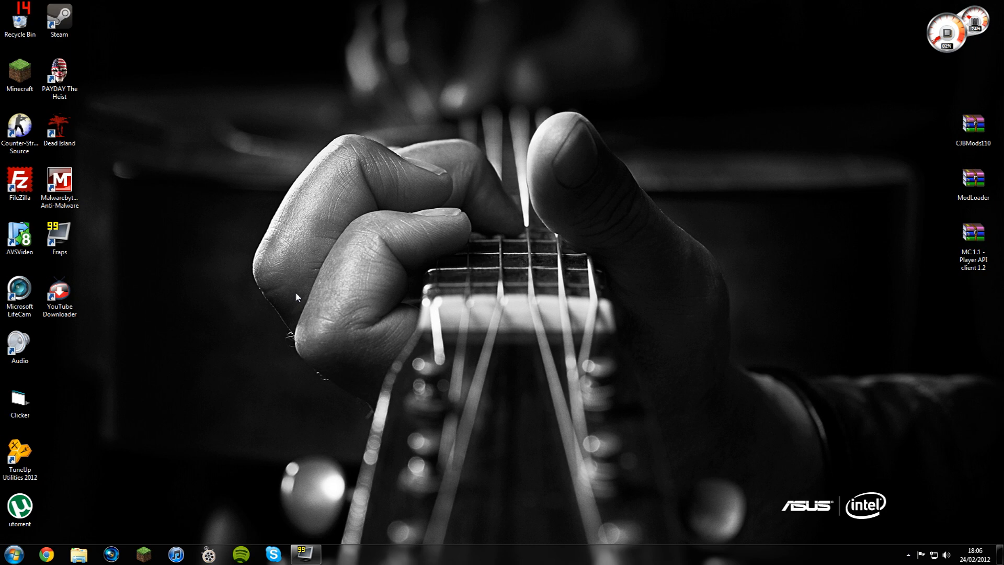
{"action": "mouse_move", "coordinate": [320, 312]}
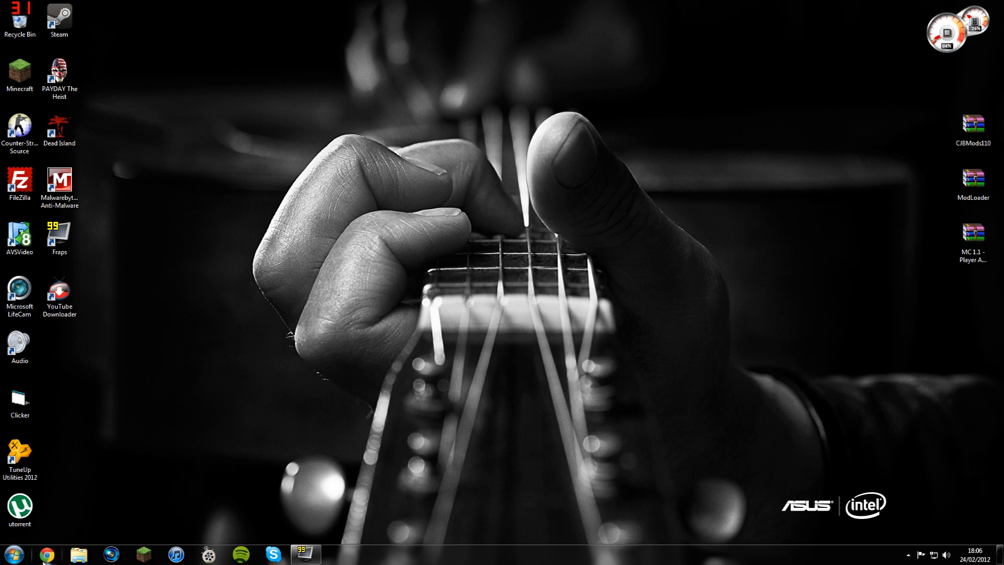
Search Google for 'CJB MODS' in Chrome.
{"action": "left_click", "coordinate": [46, 555]}
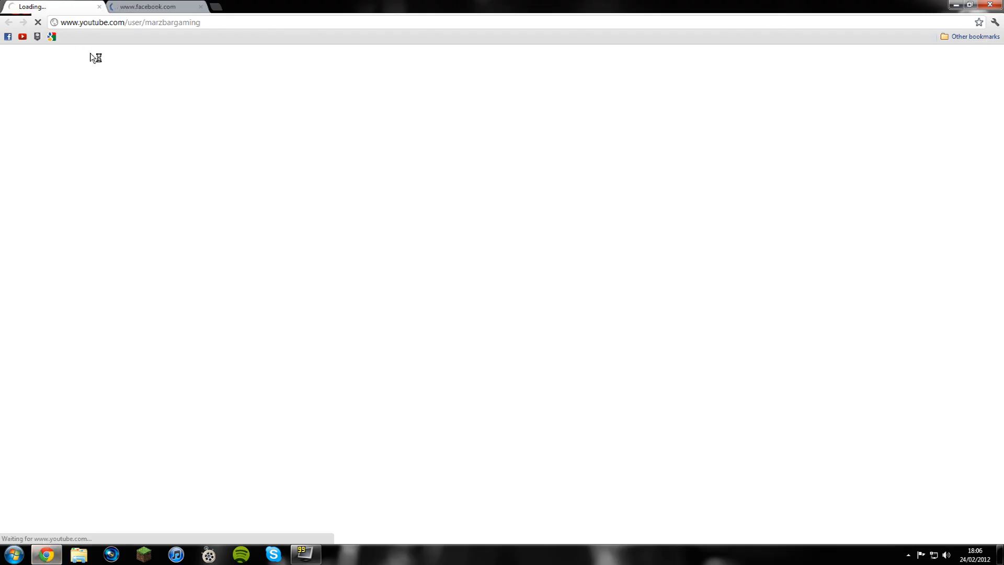
{"action": "left_click", "coordinate": [53, 37]}
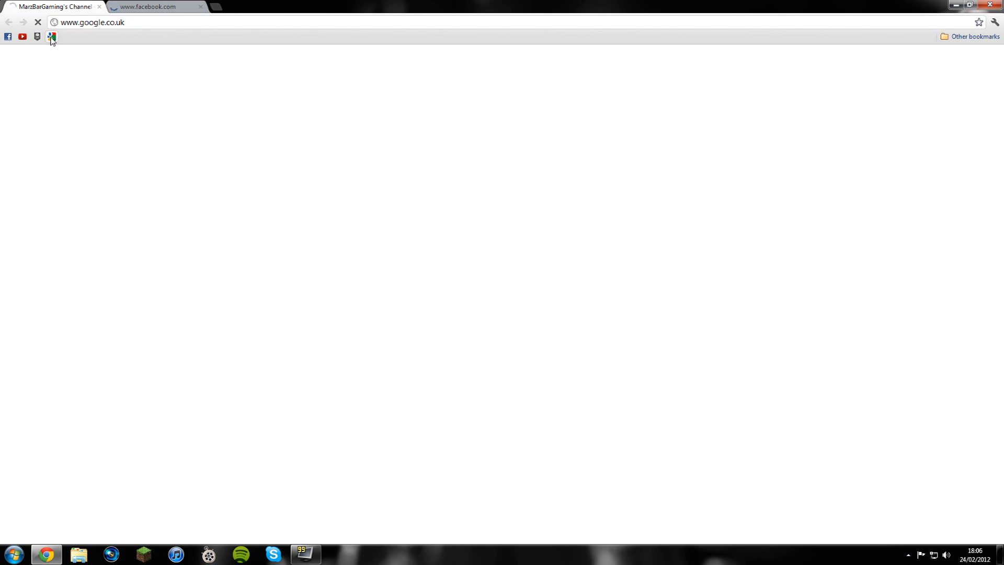
{"action": "left_click", "coordinate": [53, 37]}
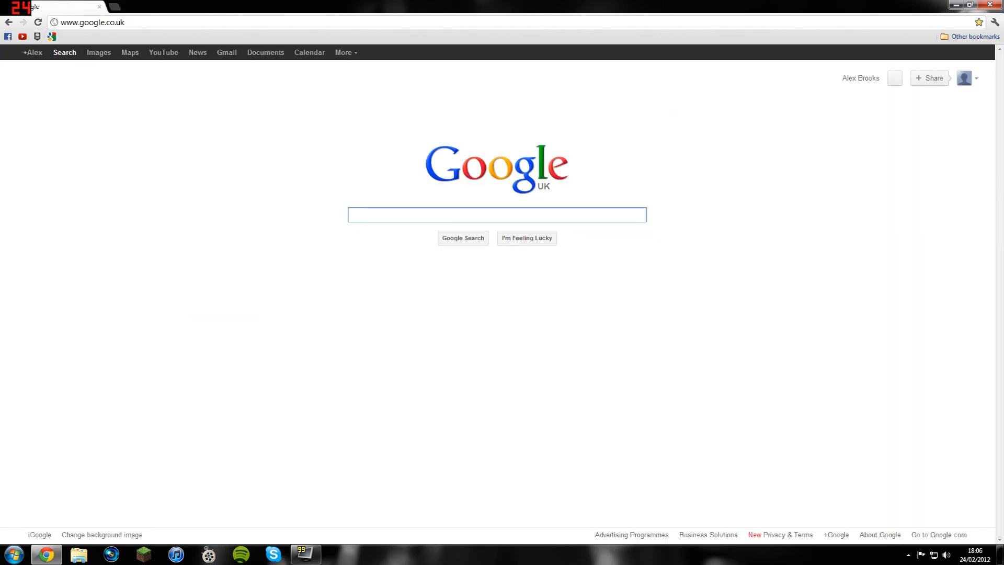
{"action": "type", "text": "CJB MODS"}
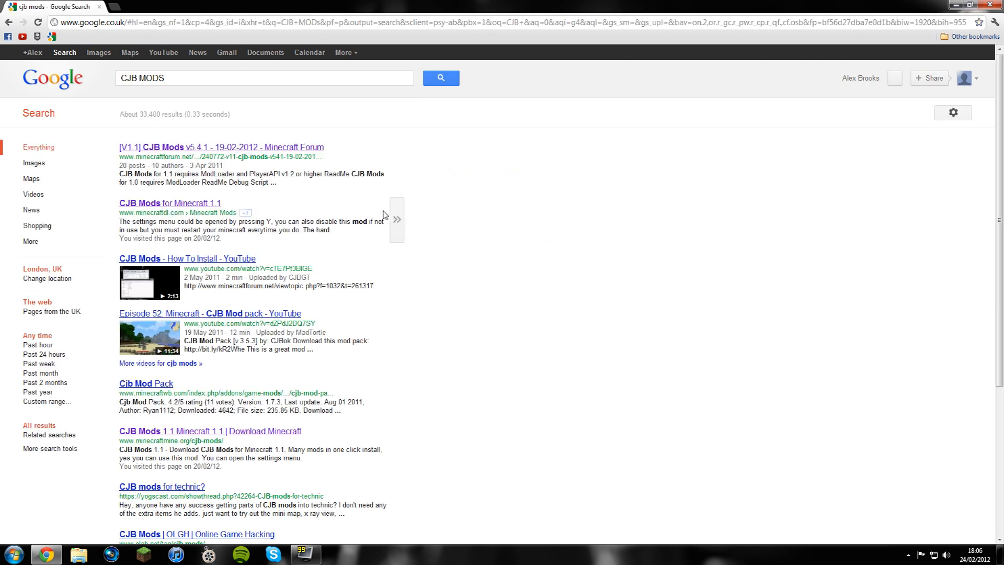
Open the CJB Mods forum thread and download the CJB Mods for 1.1 archive.
{"action": "left_click", "coordinate": [221, 146]}
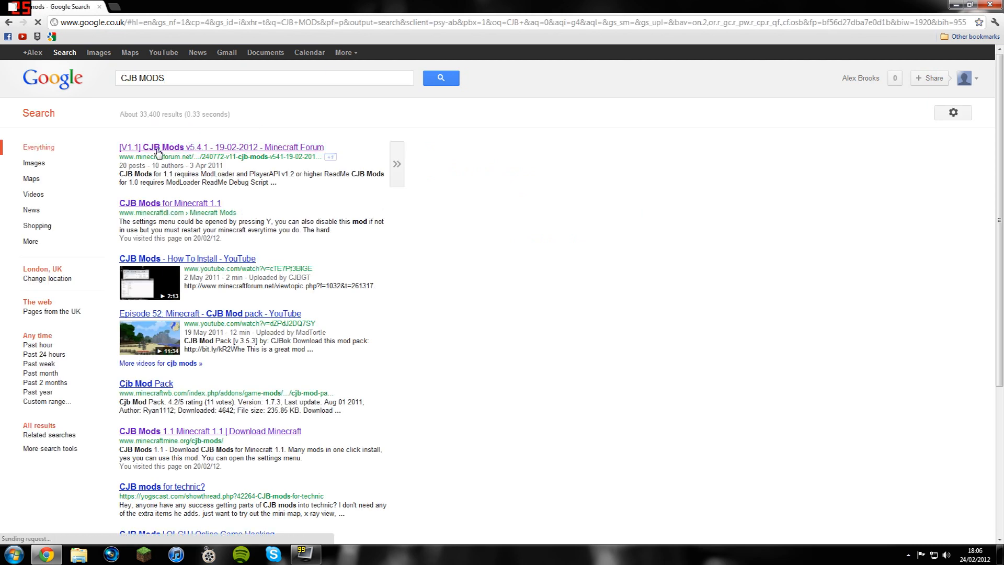
{"action": "left_click", "coordinate": [221, 147]}
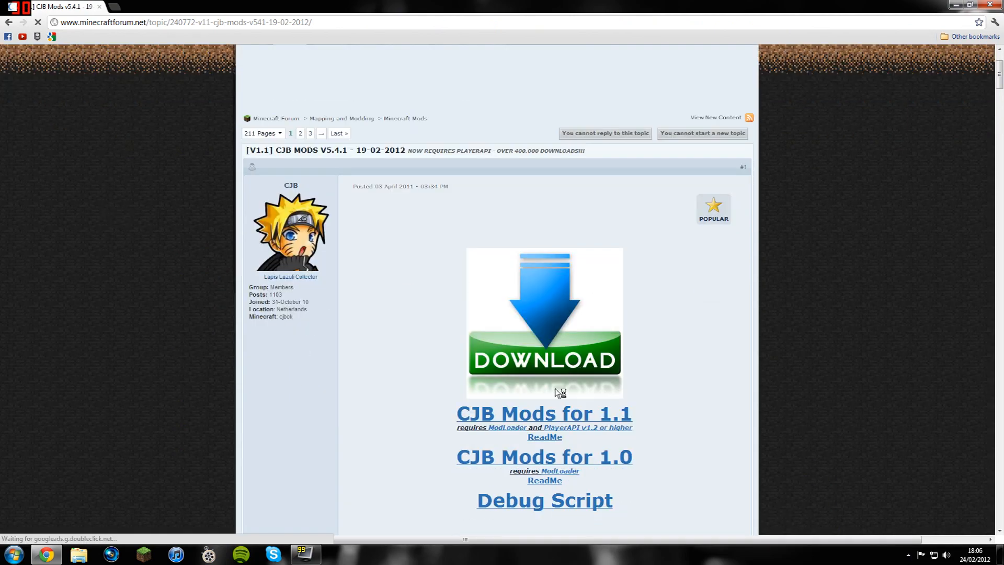
{"action": "scroll", "scroll_direction": "down", "scroll_amount": 3}
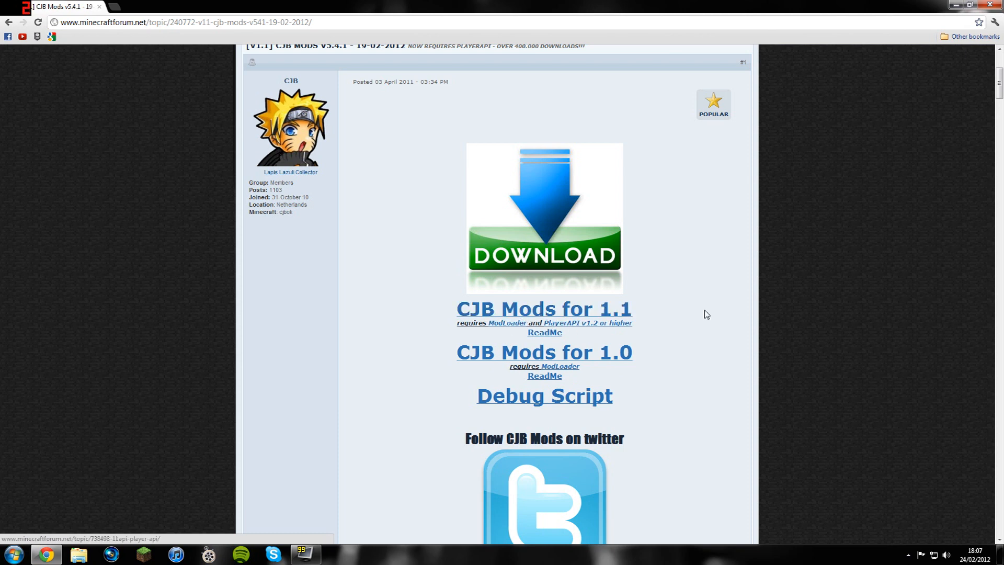
{"action": "mouse_move", "coordinate": [609, 311]}
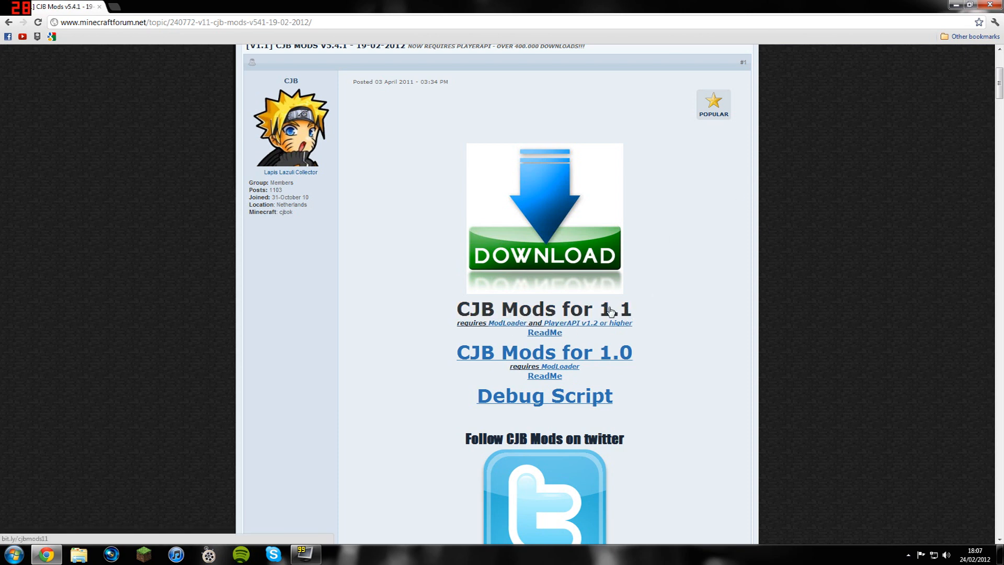
{"action": "left_click", "coordinate": [544, 309]}
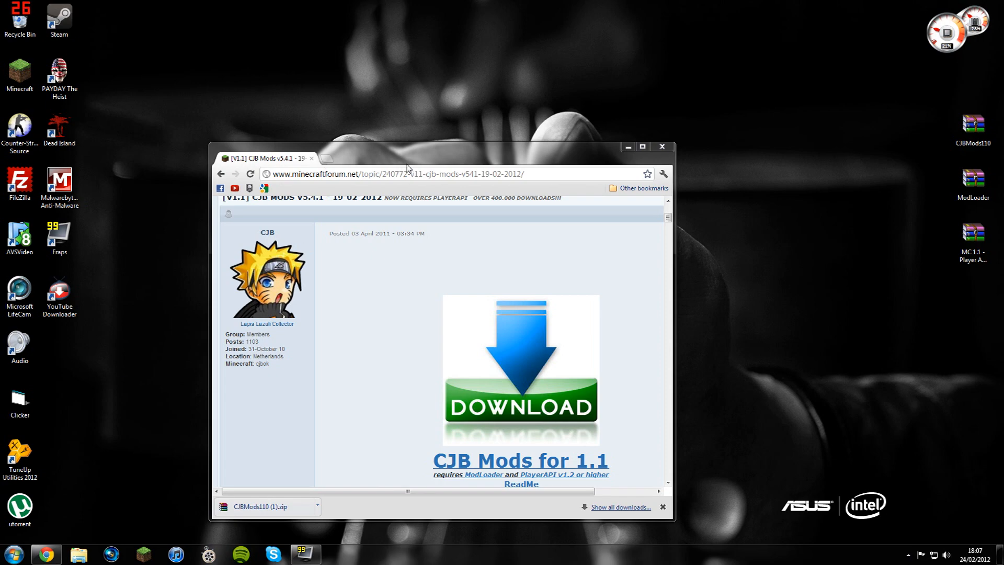
Download ModLoader 1.1 directly from Risugami's mods thread and bring up the Player API thread.
{"action": "left_click", "coordinate": [641, 146]}
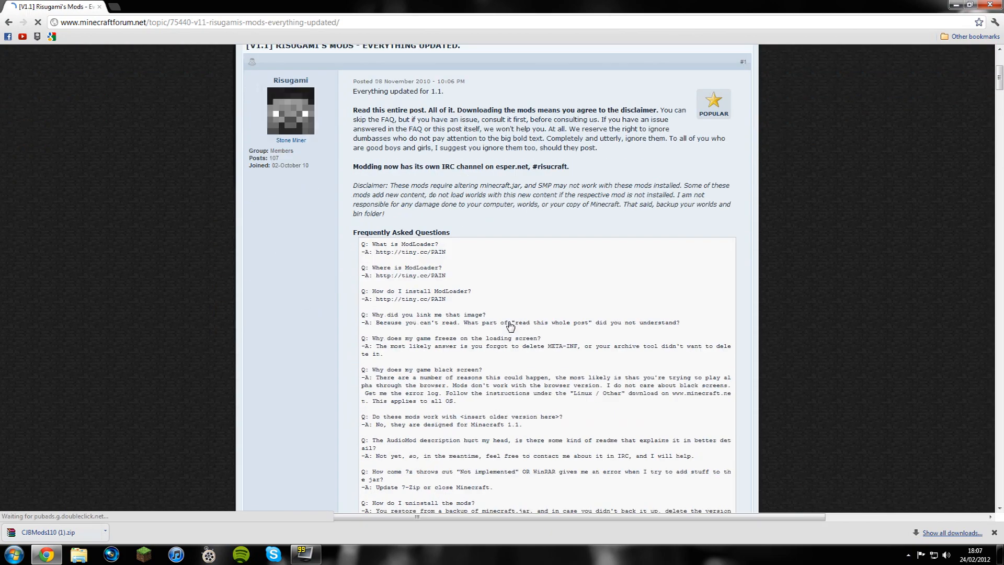
{"action": "scroll", "scroll_direction": "down", "scroll_amount": 3}
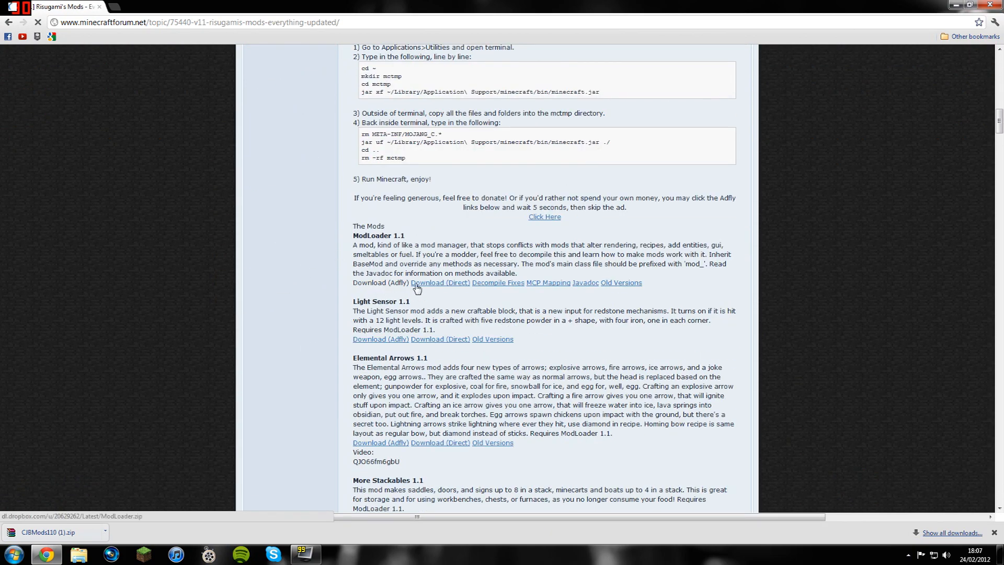
{"action": "left_click", "coordinate": [380, 283]}
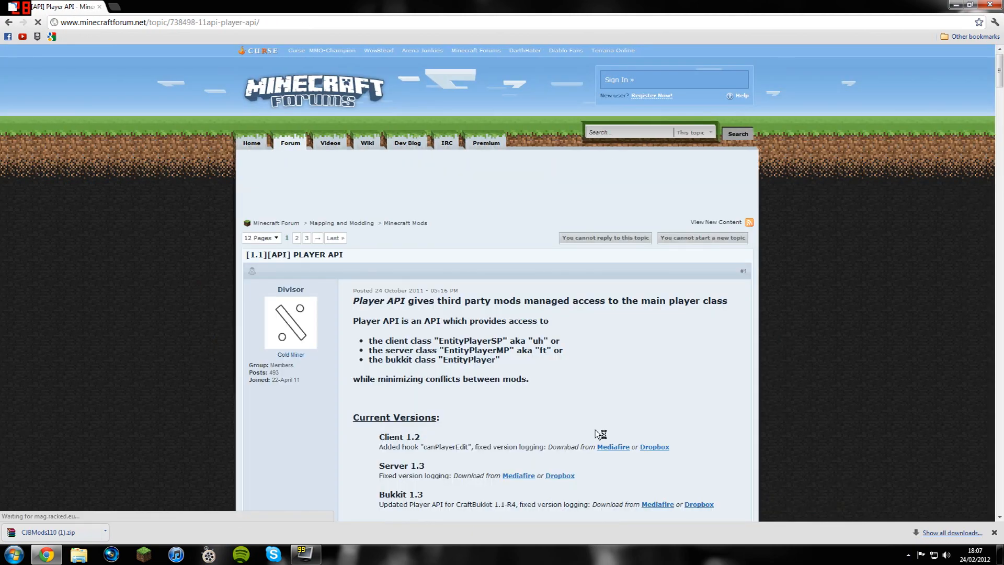
{"action": "scroll", "scroll_direction": "down", "scroll_amount": 3}
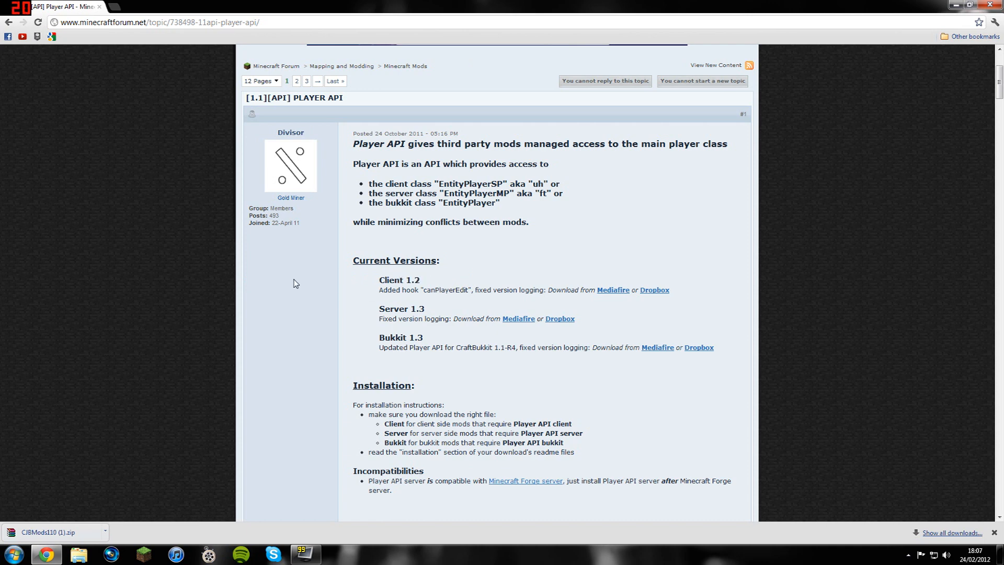
{"action": "mouse_move", "coordinate": [169, 277]}
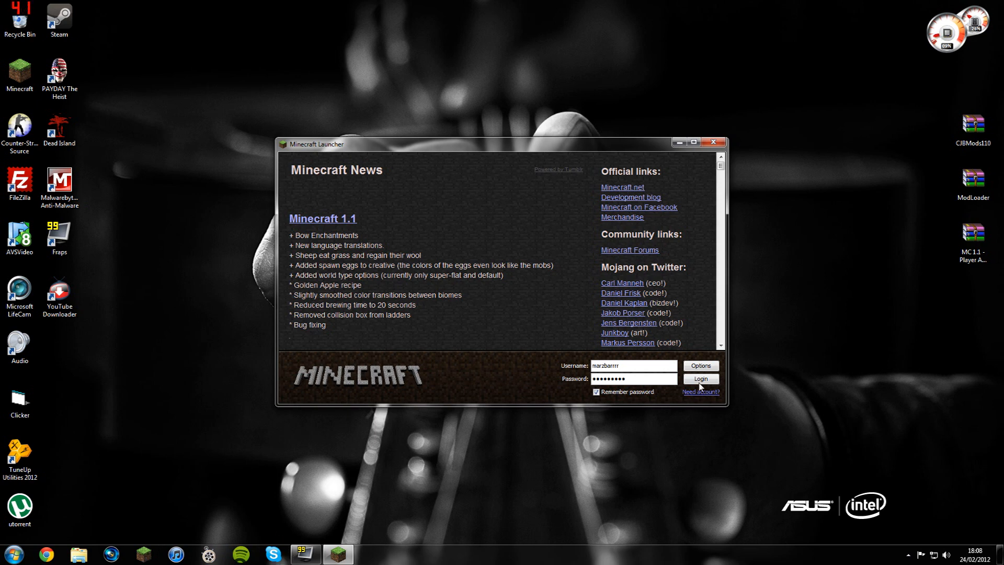
Force a fresh Minecraft 1.1 download in launcher options and log in.
{"action": "left_click", "coordinate": [700, 365]}
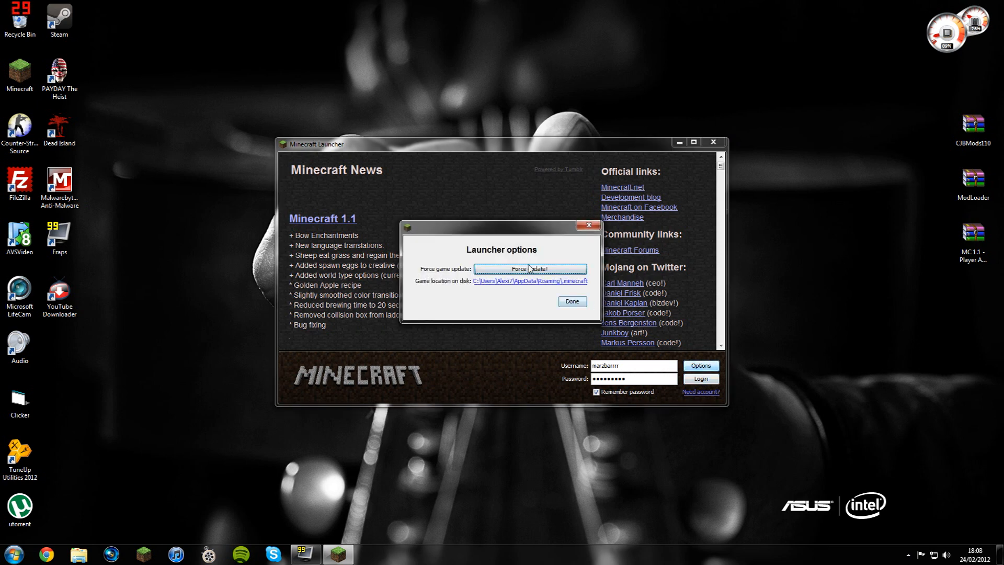
{"action": "left_click", "coordinate": [571, 302]}
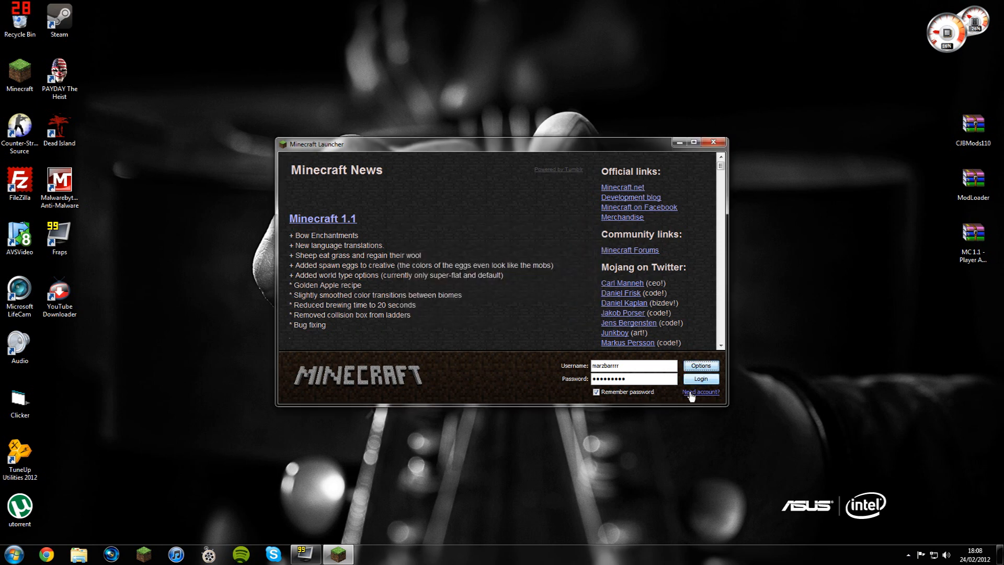
{"action": "left_click", "coordinate": [700, 378]}
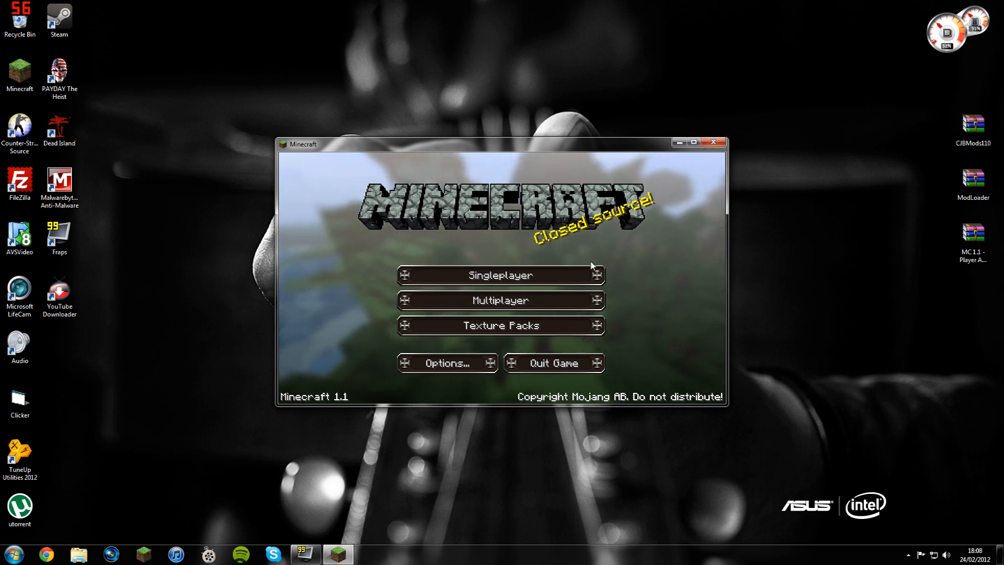
Check the singleplayer world list, return to the title screen and close the game.
{"action": "left_click", "coordinate": [500, 275]}
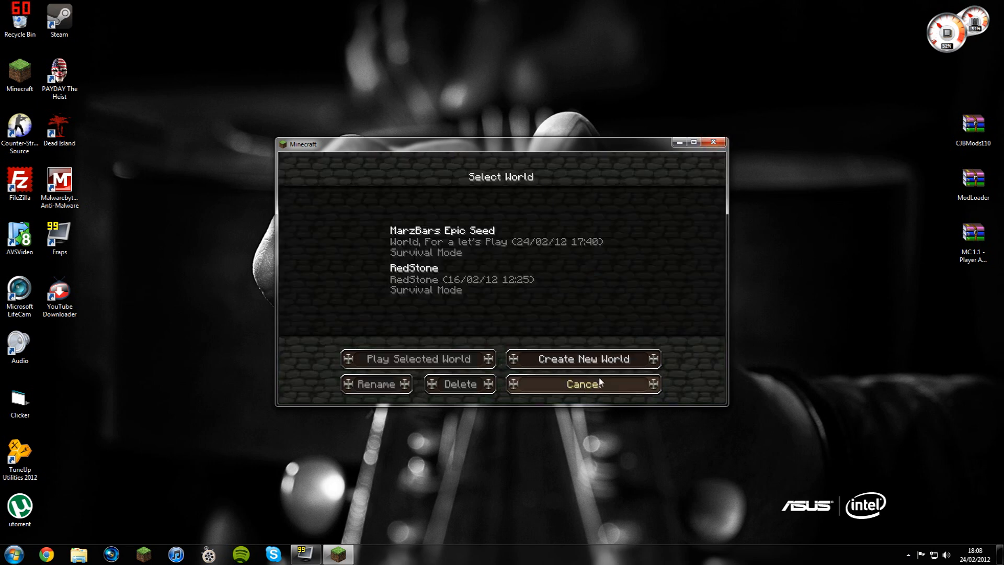
{"action": "left_click", "coordinate": [581, 384]}
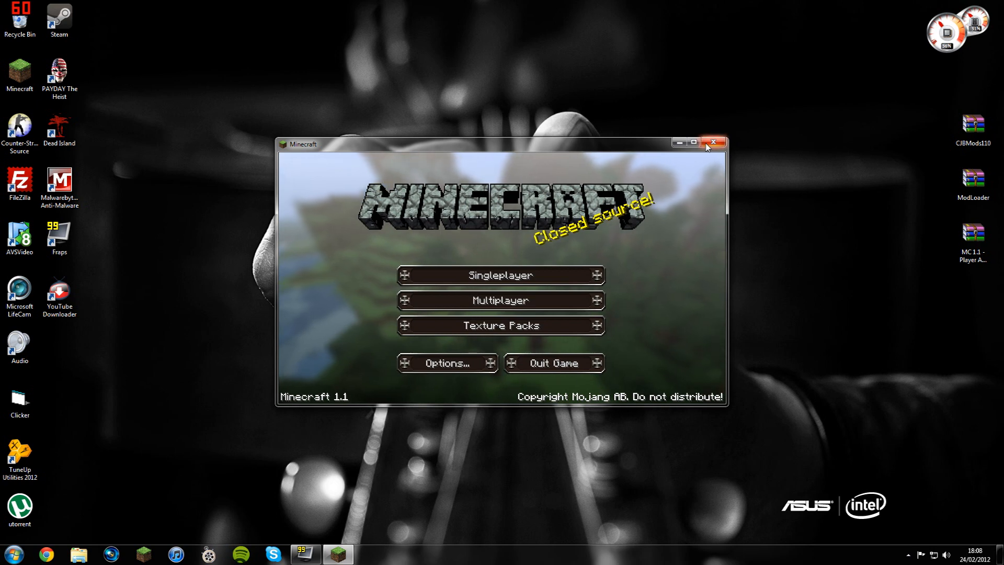
{"action": "left_click", "coordinate": [713, 143]}
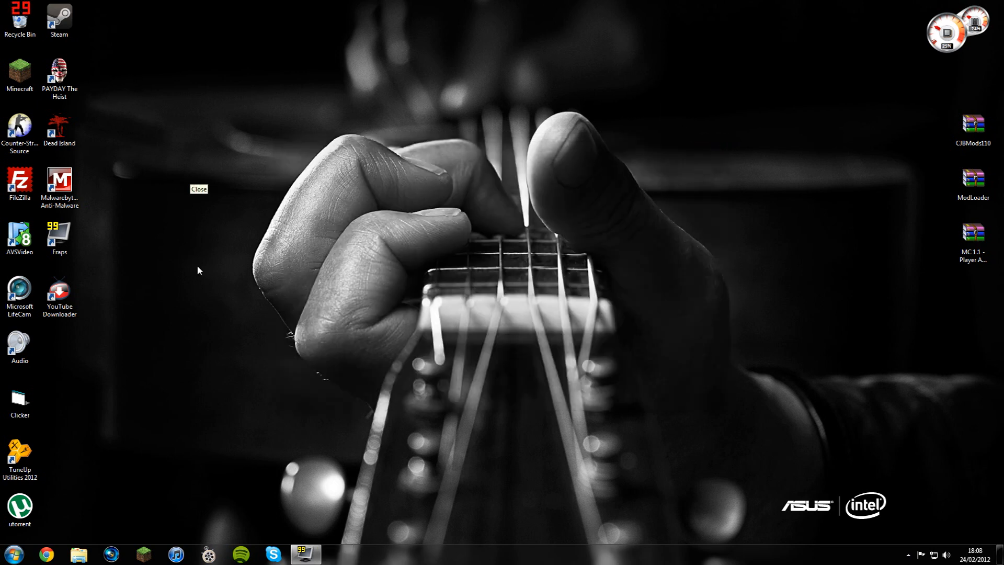
Navigate from %appdata Roaming into the .minecraft bin folder.
{"action": "left_click", "coordinate": [12, 553]}
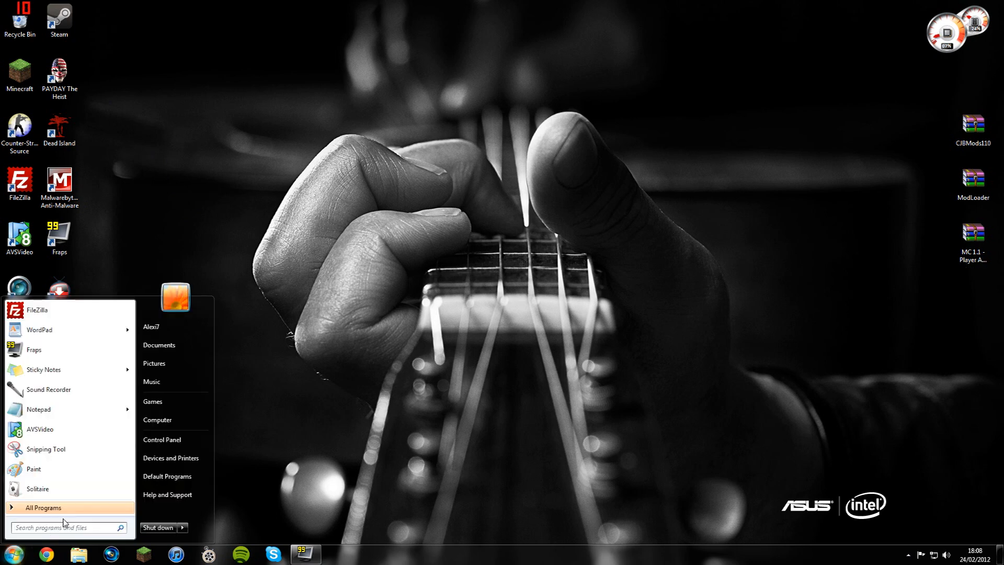
{"action": "type", "text": "%appdata"}
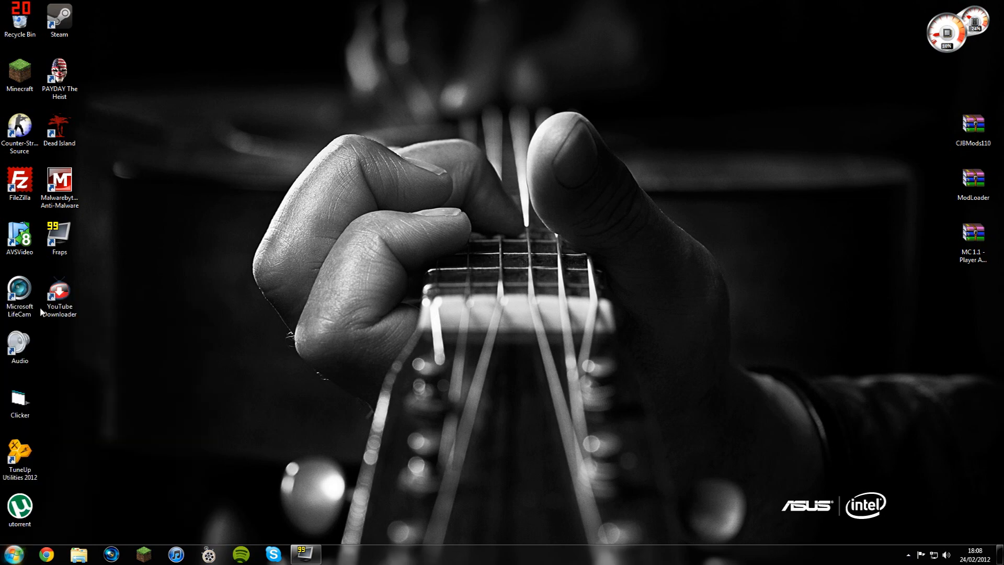
{"action": "left_click", "coordinate": [79, 554]}
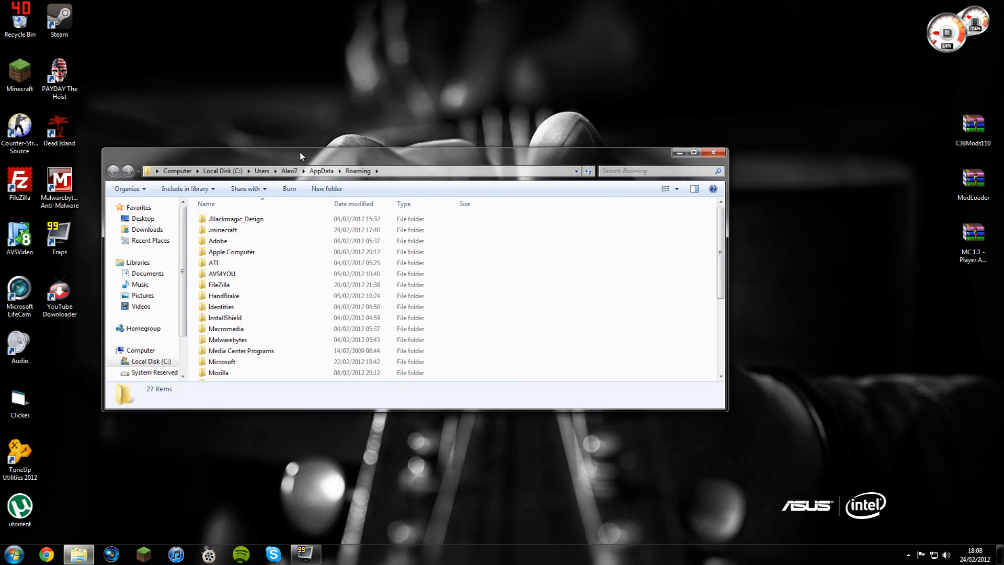
{"action": "left_click", "coordinate": [222, 230]}
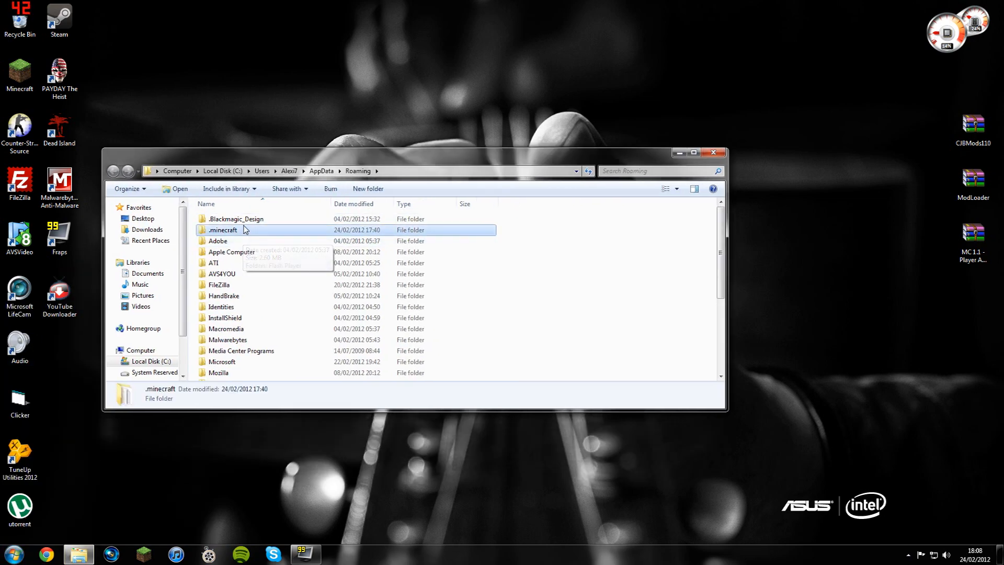
{"action": "left_click", "coordinate": [13, 554]}
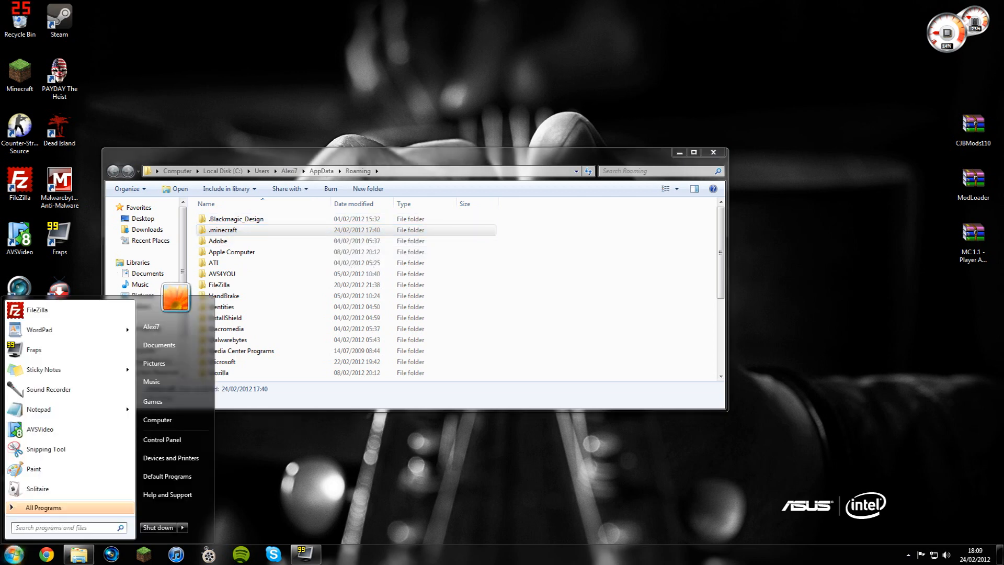
{"action": "left_click", "coordinate": [261, 500]}
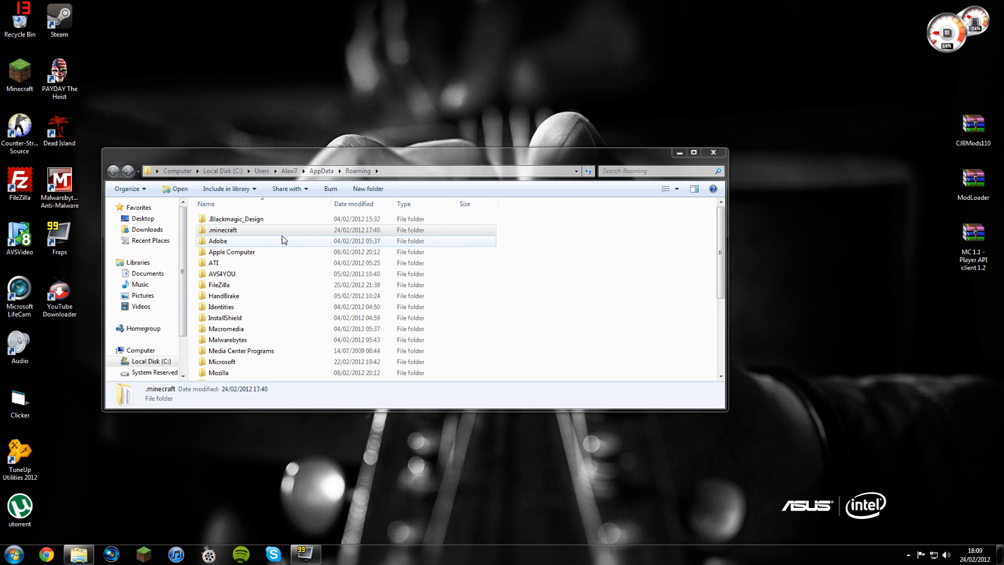
{"action": "left_click", "coordinate": [222, 229]}
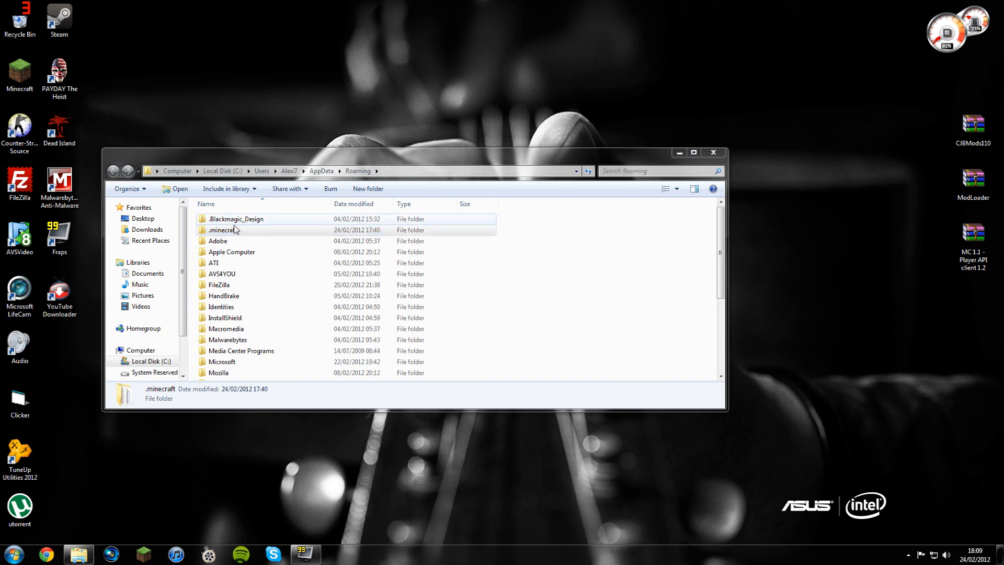
{"action": "double_click", "coordinate": [223, 229]}
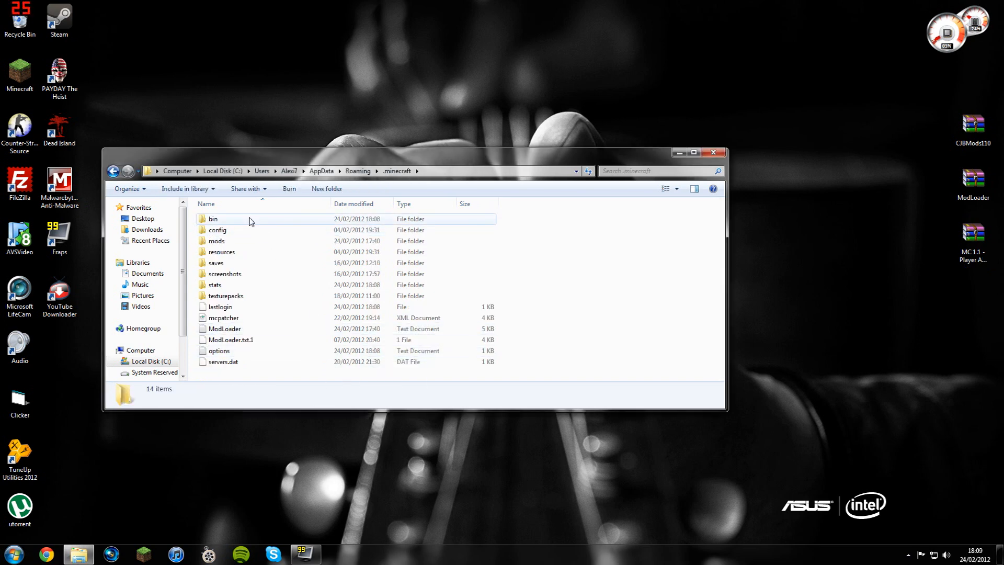
{"action": "double_click", "coordinate": [213, 218]}
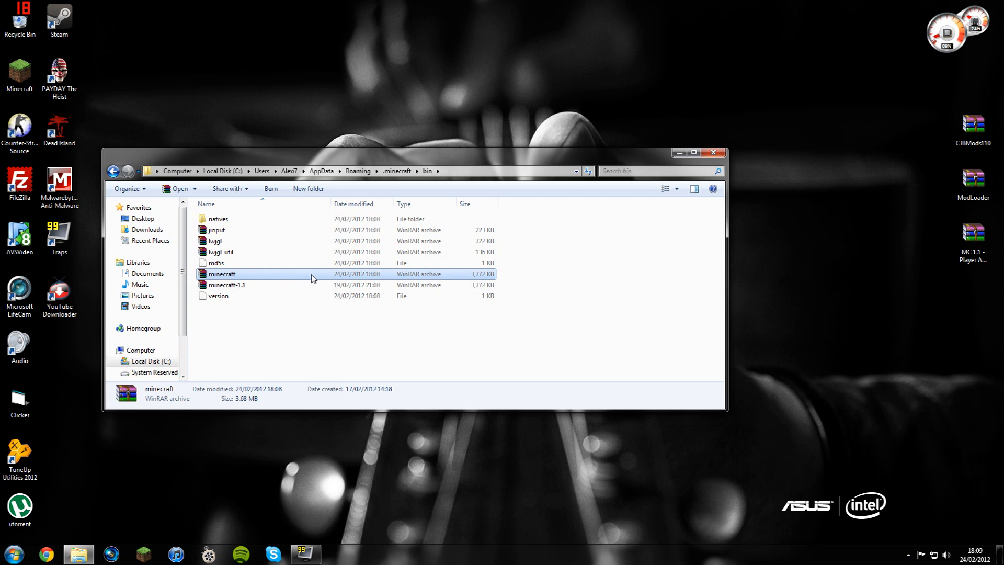
Open the minecraft.jar archive in WinRAR to view its contents.
{"action": "left_click", "coordinate": [370, 362]}
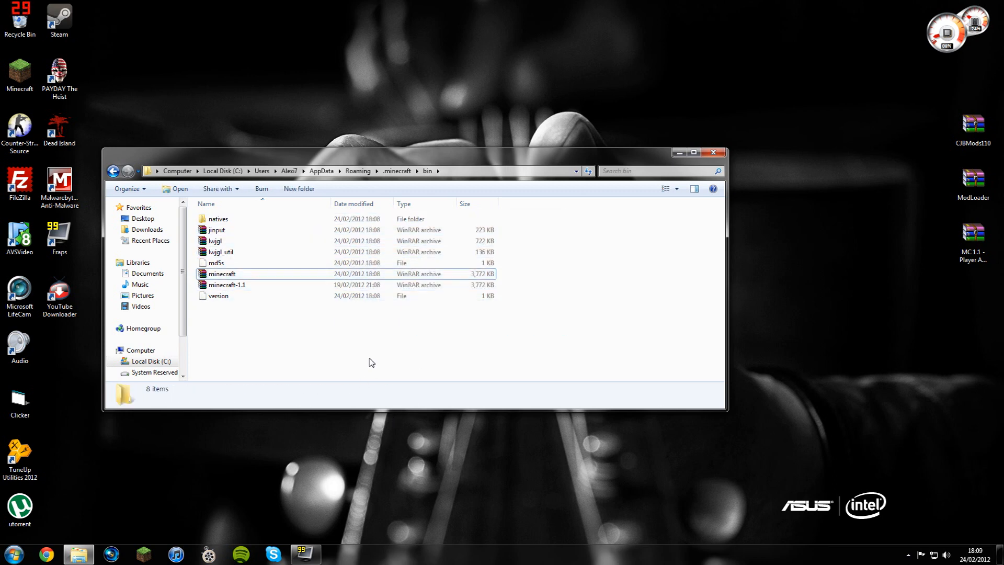
{"action": "mouse_move", "coordinate": [253, 341]}
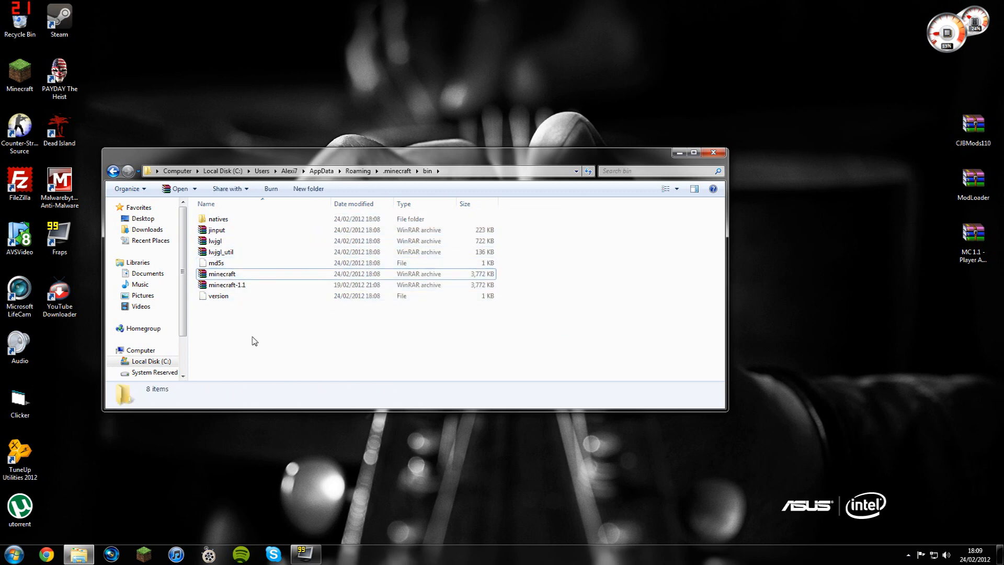
{"action": "right_click", "coordinate": [221, 273]}
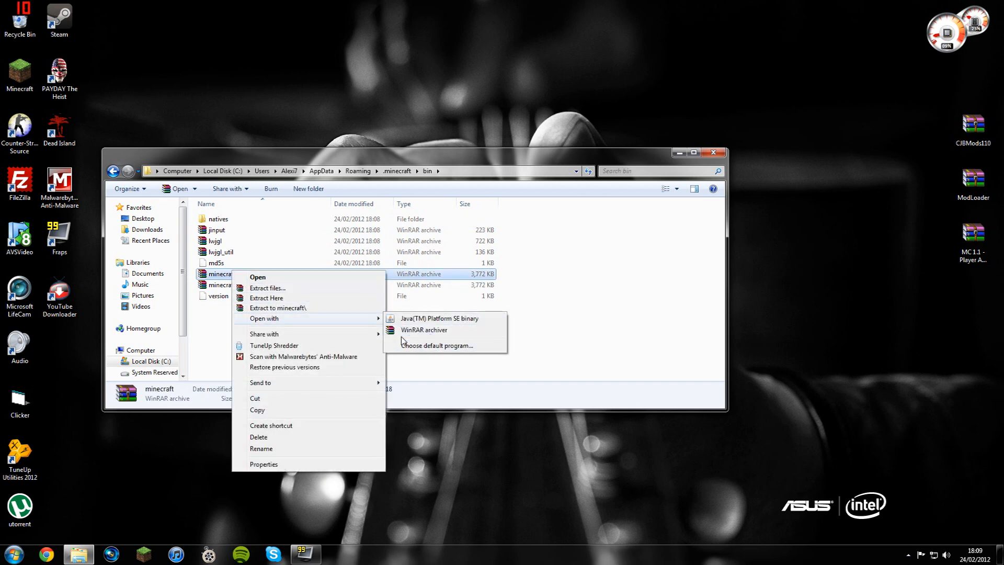
{"action": "mouse_move", "coordinate": [578, 357]}
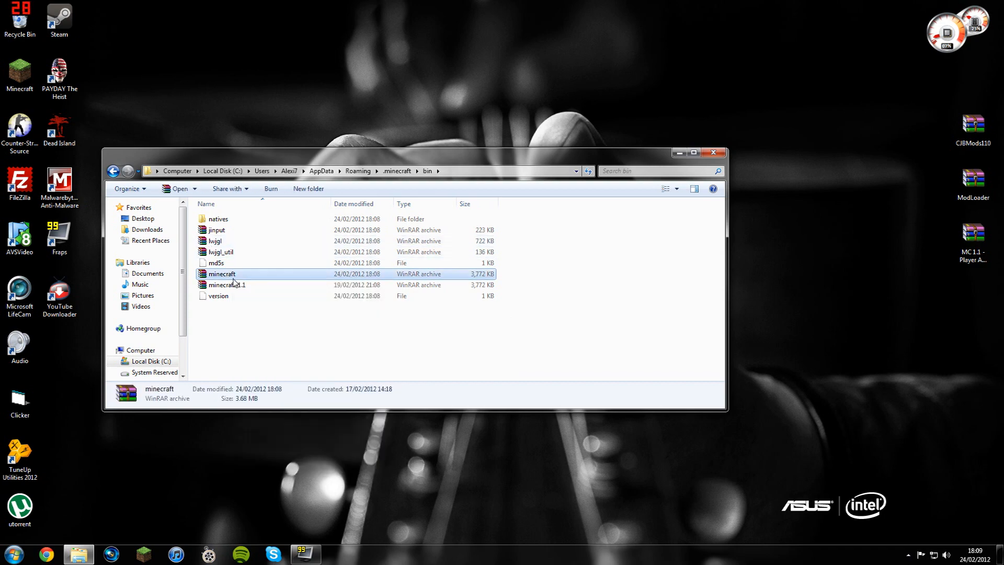
{"action": "double_click", "coordinate": [222, 273]}
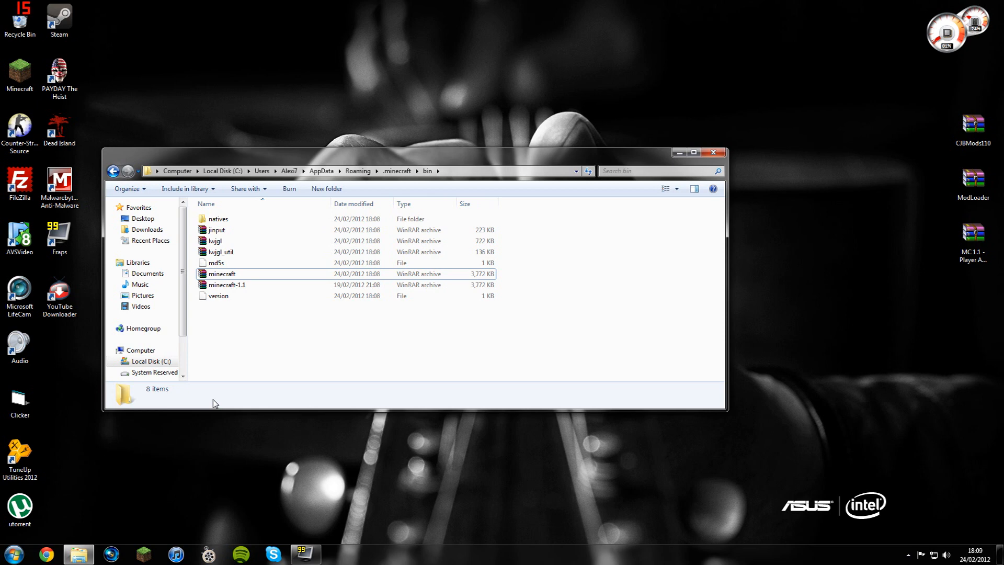
{"action": "mouse_move", "coordinate": [212, 401]}
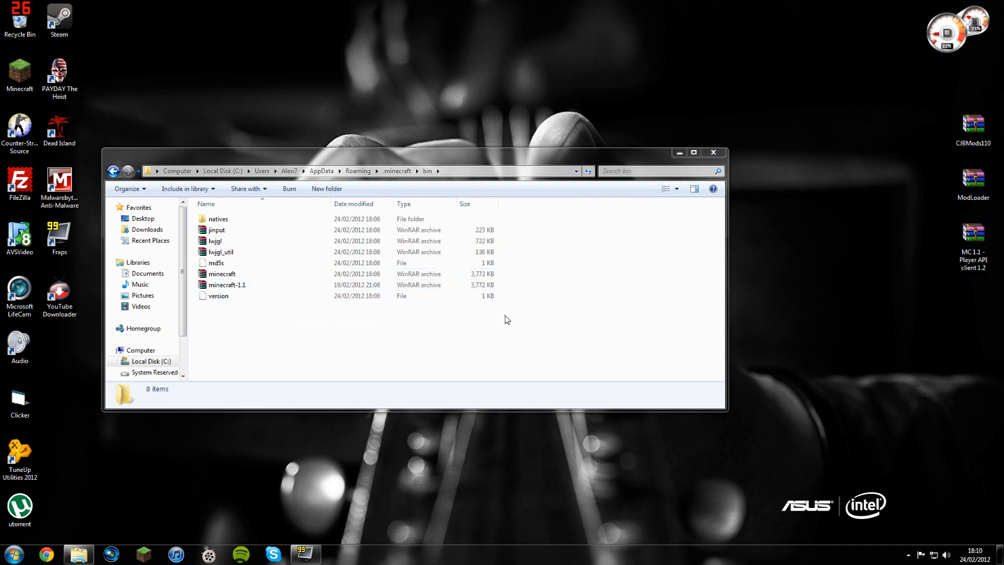
{"action": "double_click", "coordinate": [222, 273]}
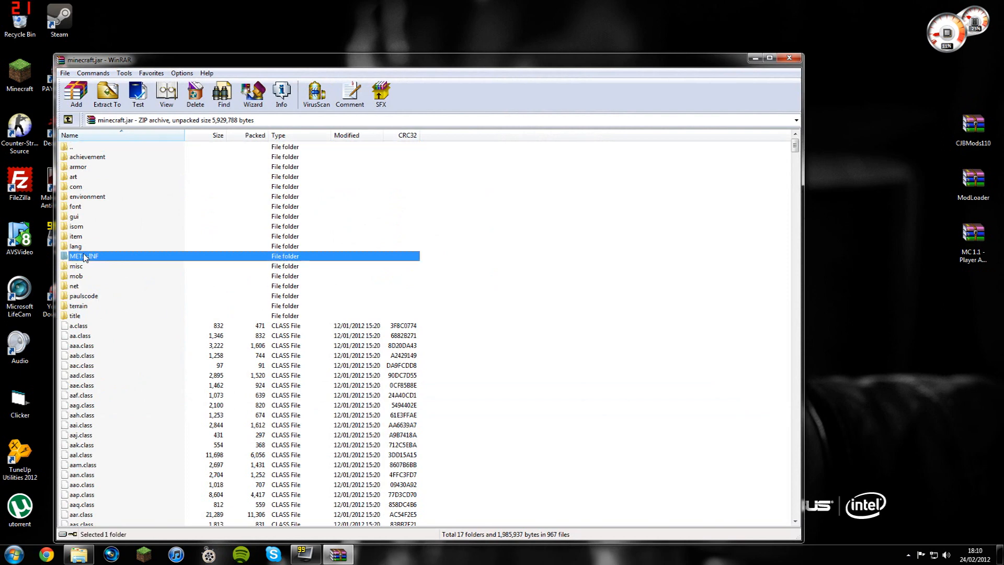
{"action": "mouse_move", "coordinate": [195, 93]}
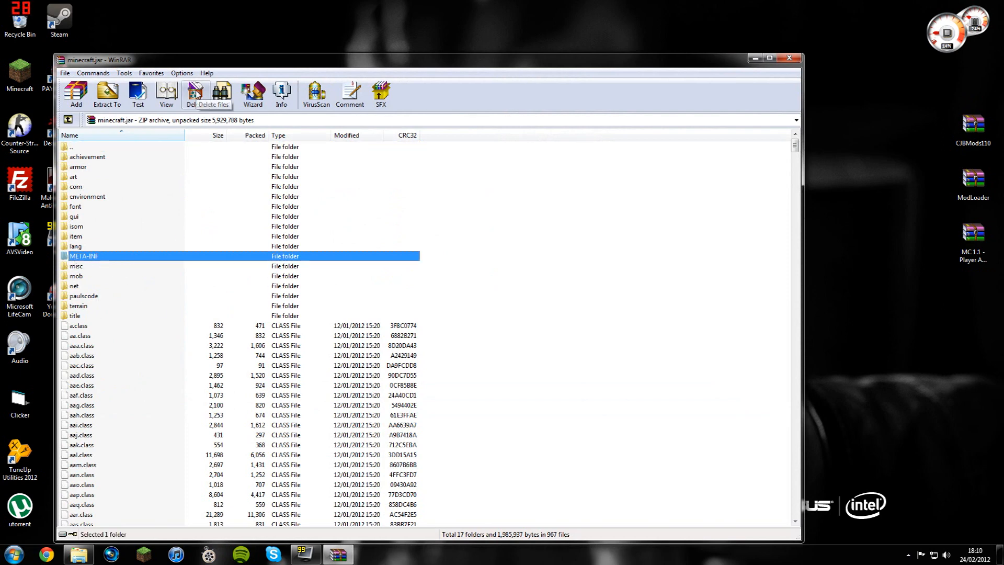
Delete META-INF from minecraft.jar and confirm adding the ModLoader files.
{"action": "left_click", "coordinate": [195, 94]}
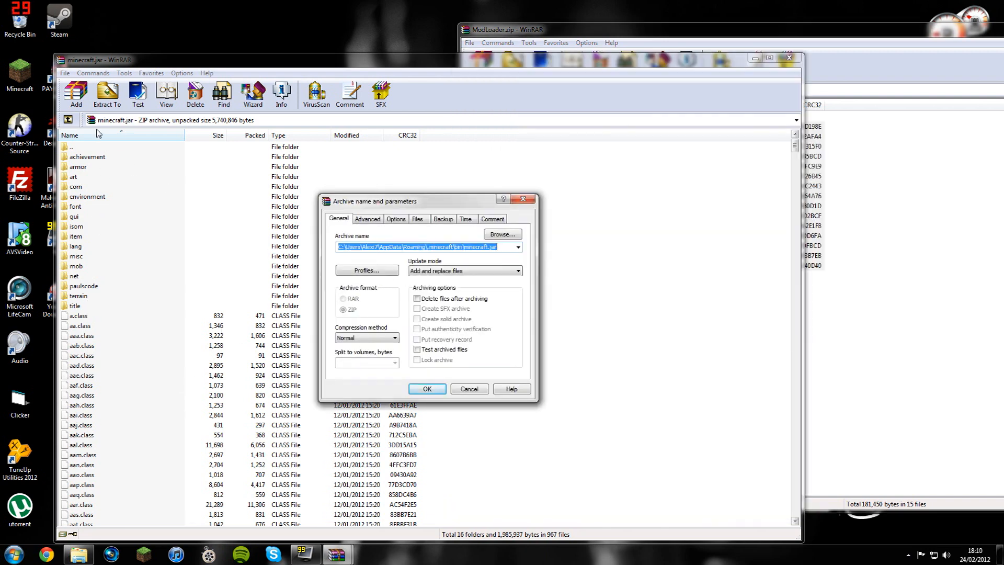
{"action": "left_click", "coordinate": [426, 389]}
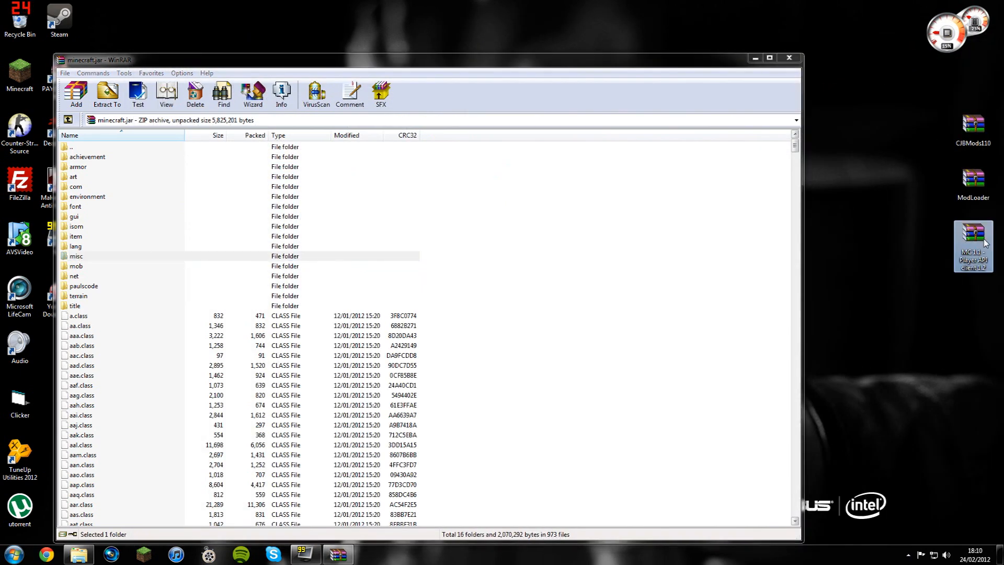
Add the Player API client files into minecraft.jar.
{"action": "double_click", "coordinate": [972, 245]}
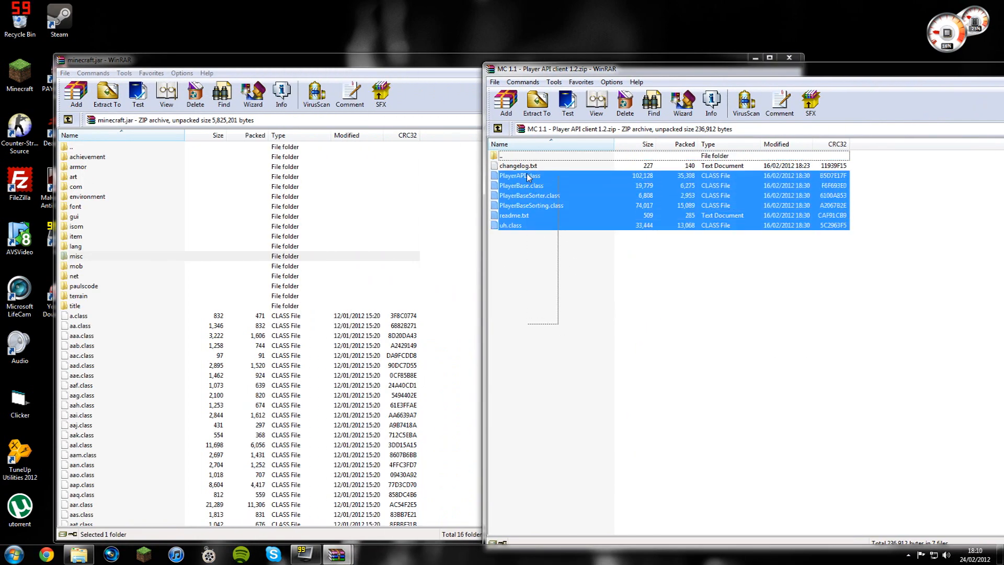
{"action": "left_click", "coordinate": [519, 165]}
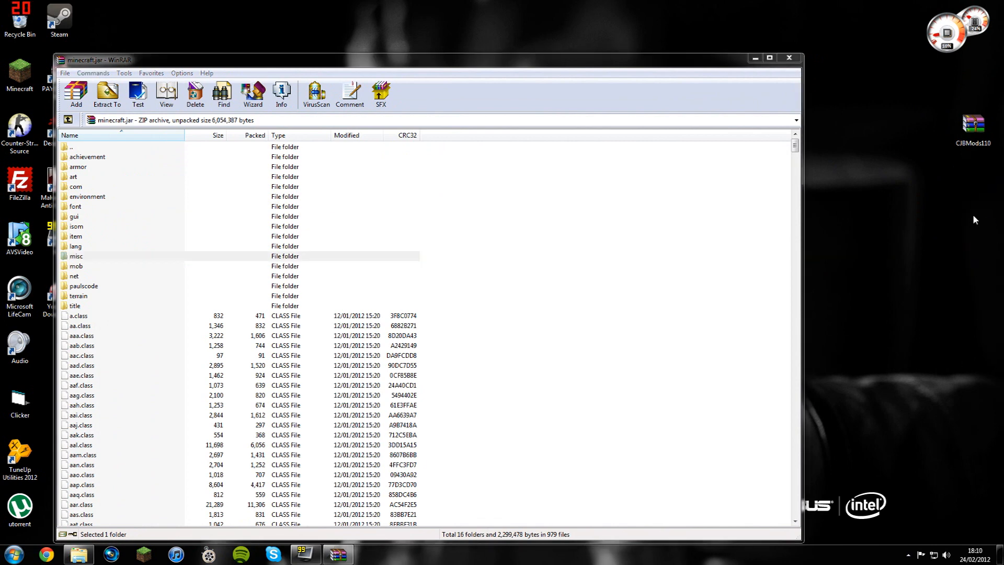
Add the CJBMods110 'Put in minecraft.jar' contents into minecraft.jar.
{"action": "double_click", "coordinate": [973, 124]}
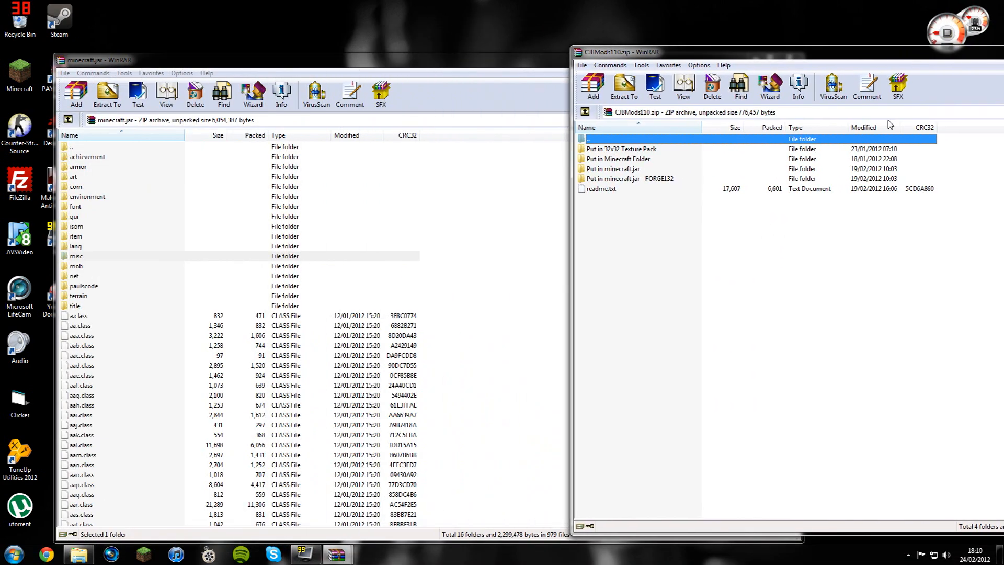
{"action": "mouse_move", "coordinate": [591, 363]}
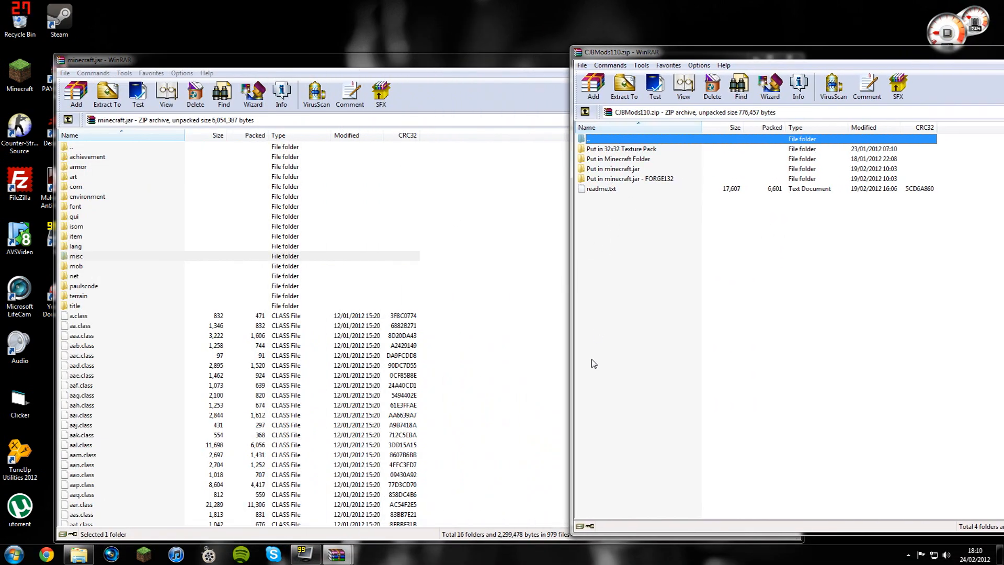
{"action": "mouse_move", "coordinate": [614, 173]}
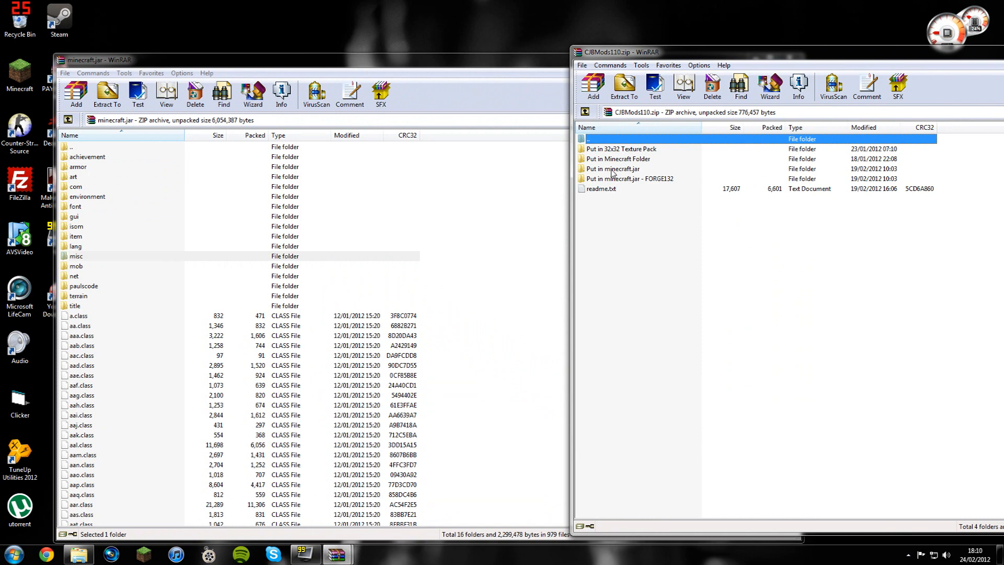
{"action": "double_click", "coordinate": [613, 169]}
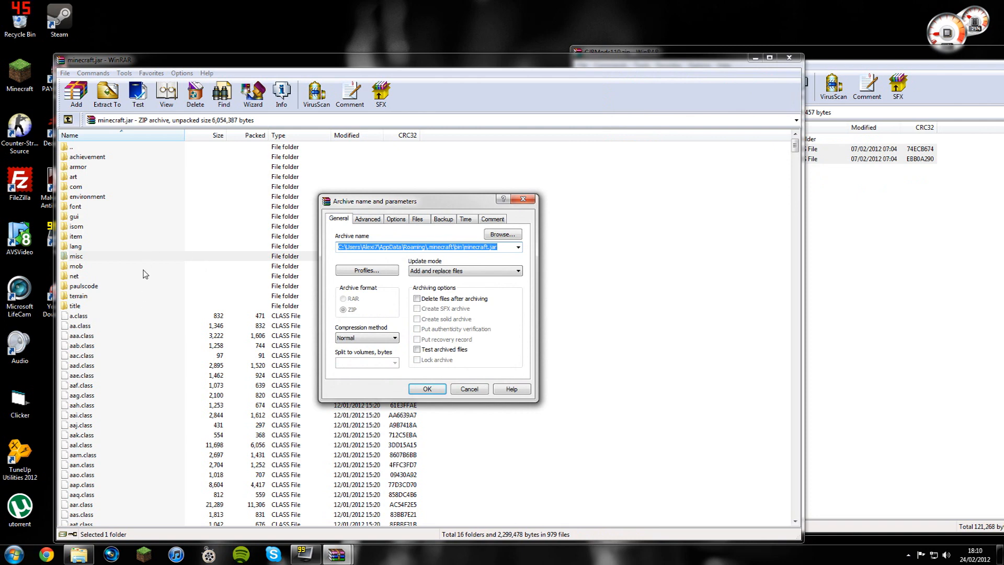
{"action": "left_click", "coordinate": [426, 389]}
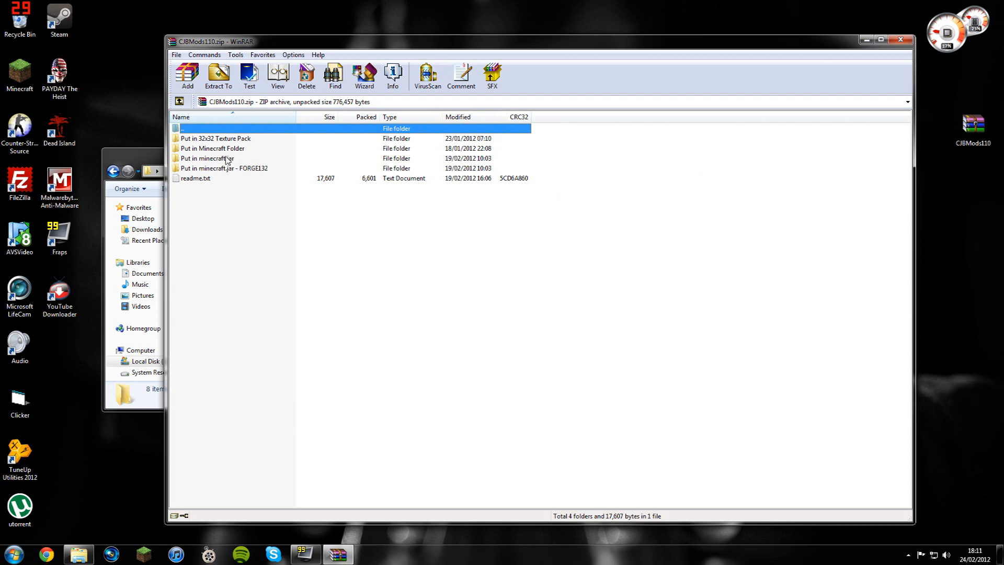
Open a CJB Mods install folder, reposition Explorer and go back up to Roaming.
{"action": "double_click", "coordinate": [210, 158]}
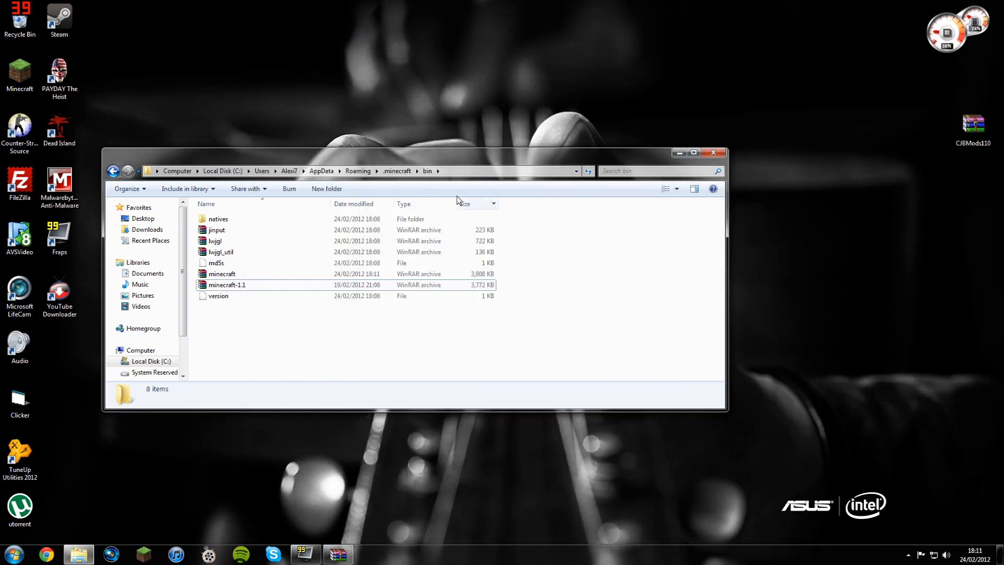
{"action": "left_click_drag", "start_coordinate": [413, 153], "coordinate": [561, 153]}
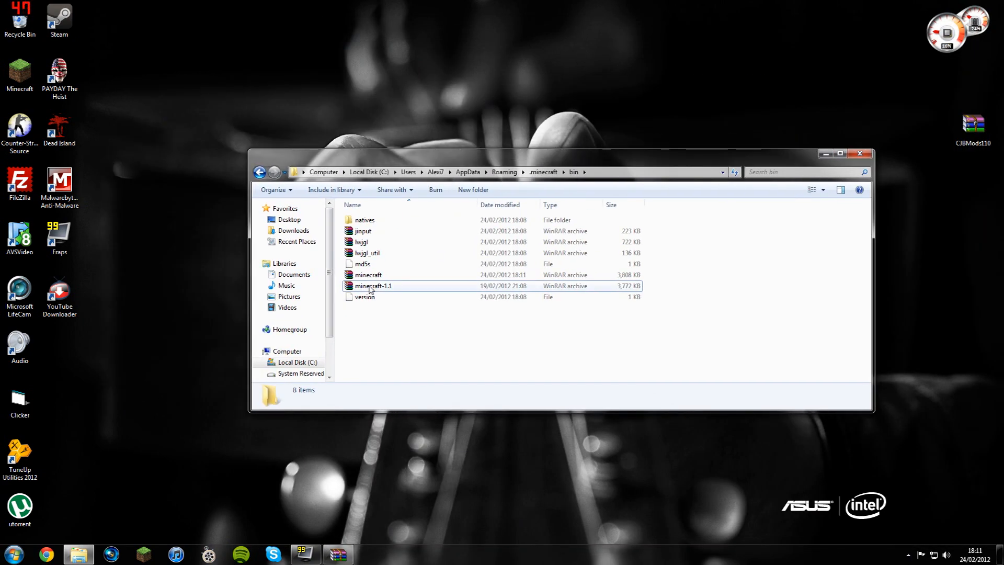
{"action": "left_click", "coordinate": [261, 173]}
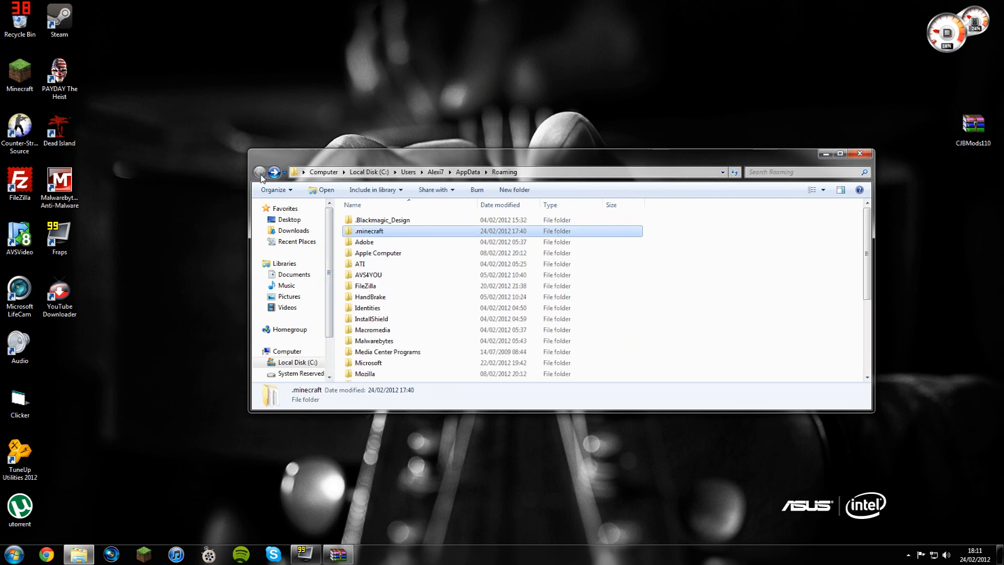
{"action": "mouse_move", "coordinate": [383, 233]}
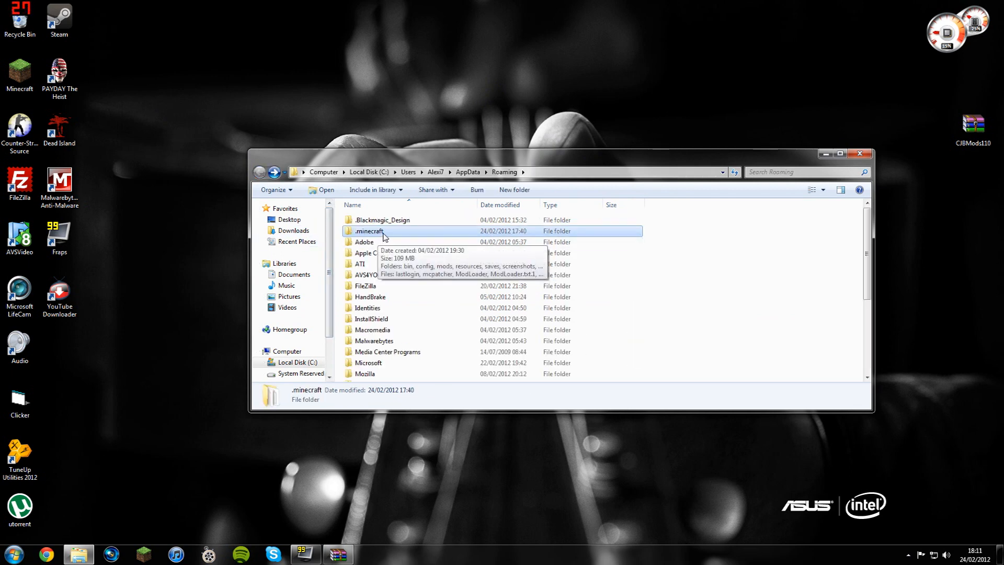
Recheck the bin folder inside .minecraft, then settle back on the .minecraft folder.
{"action": "double_click", "coordinate": [370, 230]}
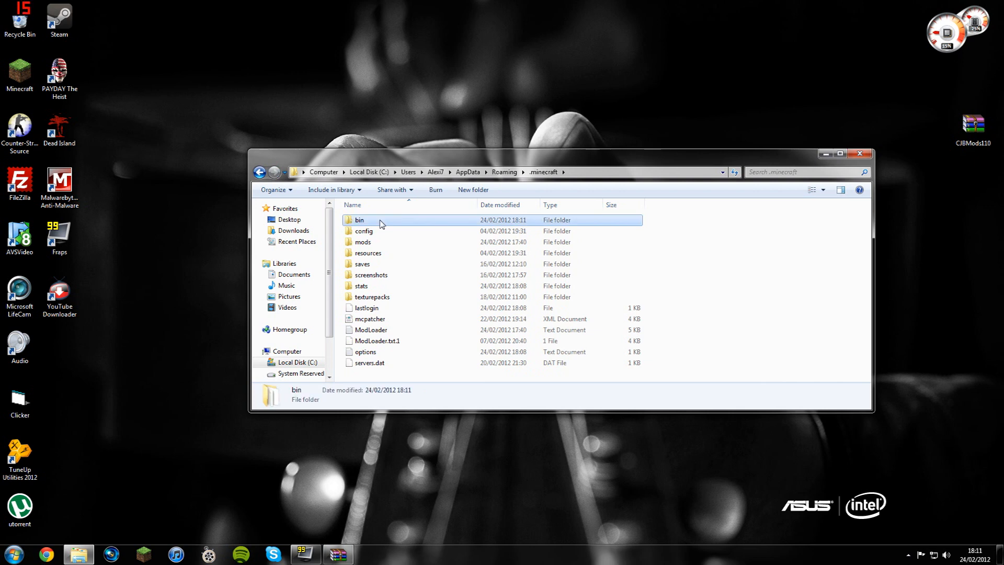
{"action": "double_click", "coordinate": [359, 219]}
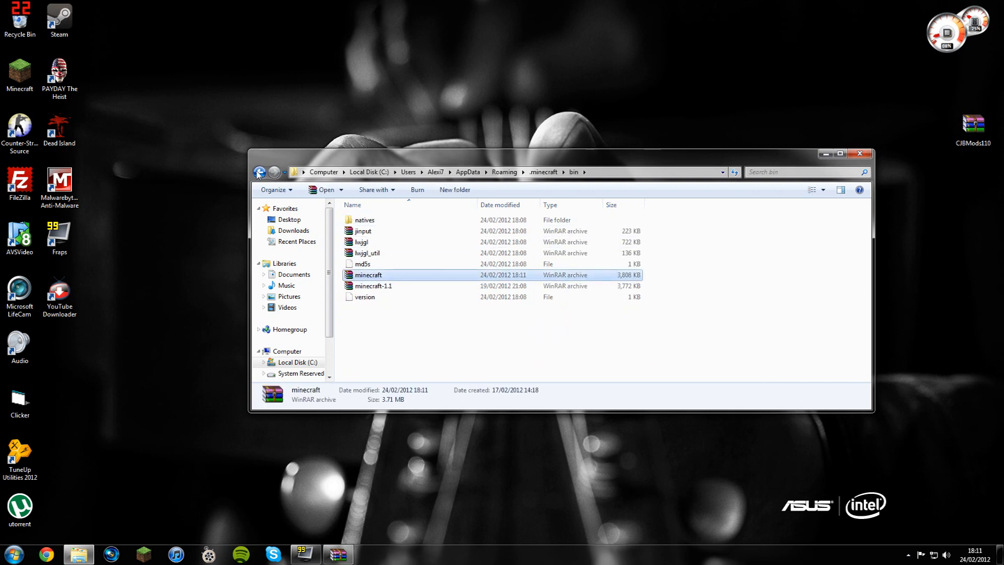
{"action": "left_click", "coordinate": [259, 171]}
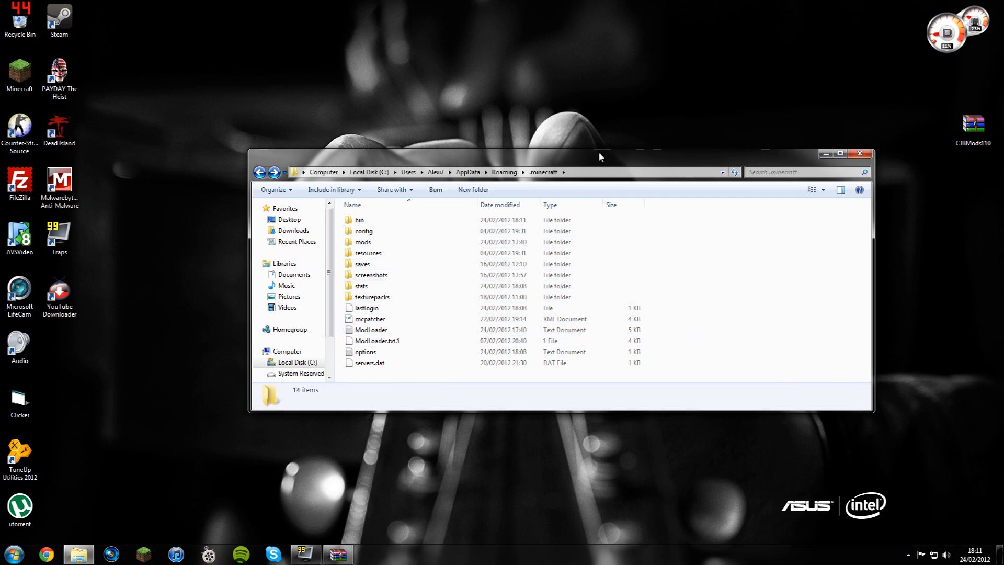
{"action": "left_click", "coordinate": [338, 554]}
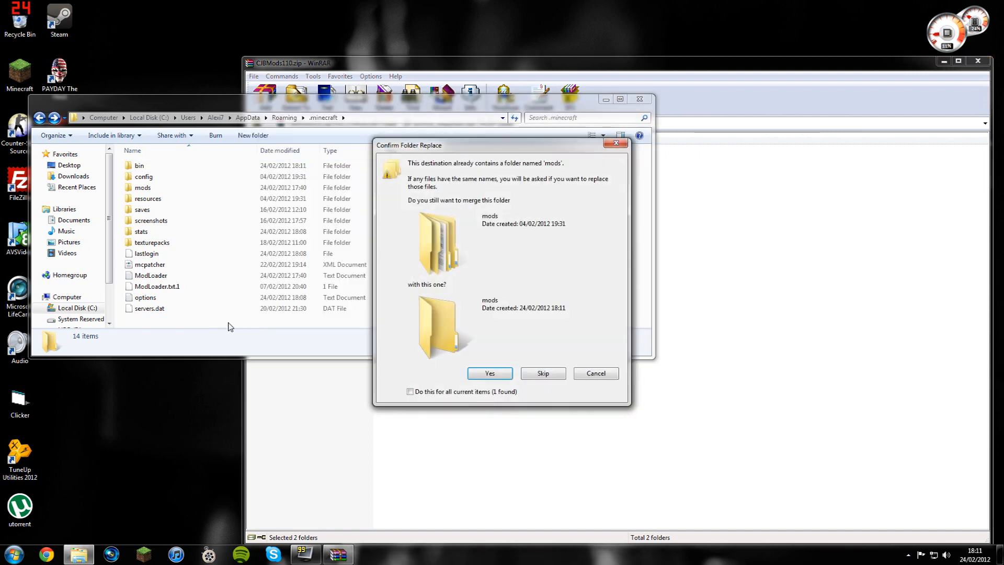
Confirm merging the mods, resources and cjb folders into .minecraft and close the archive.
{"action": "left_click", "coordinate": [490, 373]}
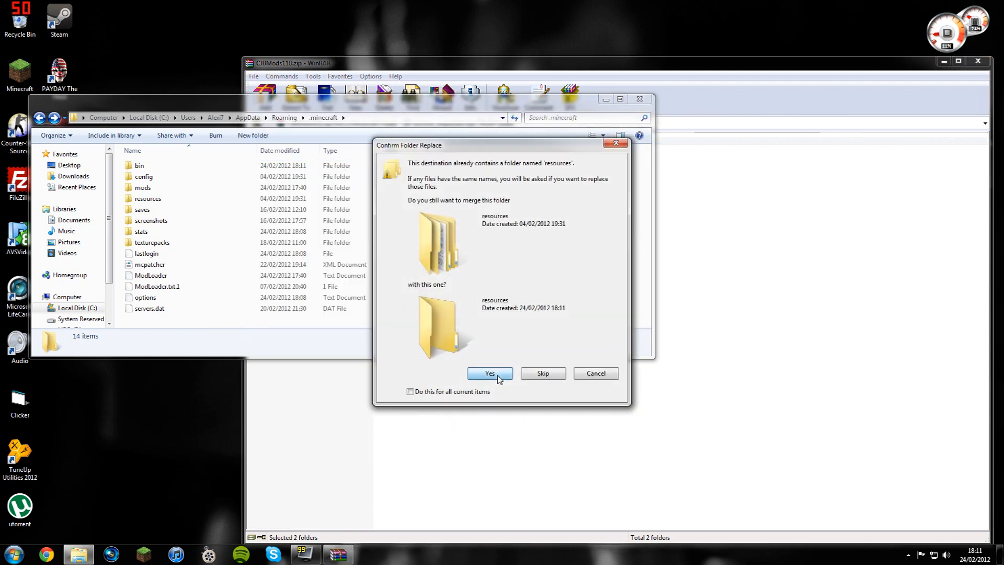
{"action": "left_click", "coordinate": [489, 373]}
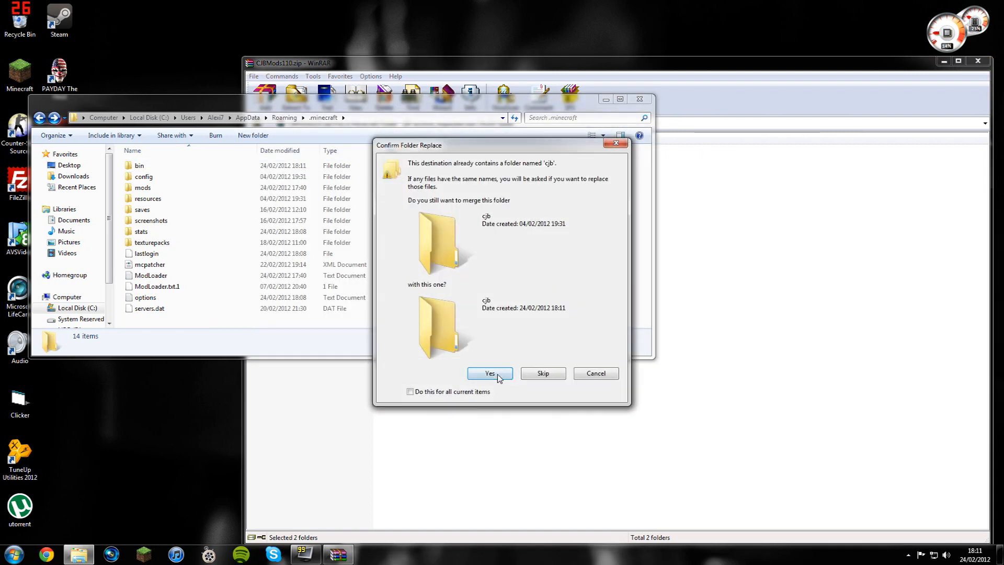
{"action": "left_click", "coordinate": [490, 372]}
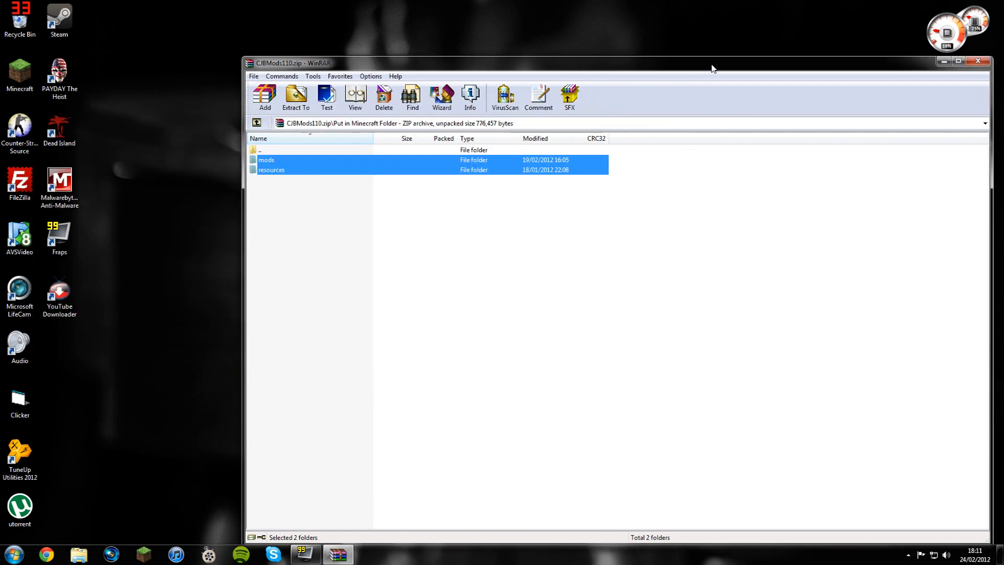
{"action": "left_click", "coordinate": [977, 60]}
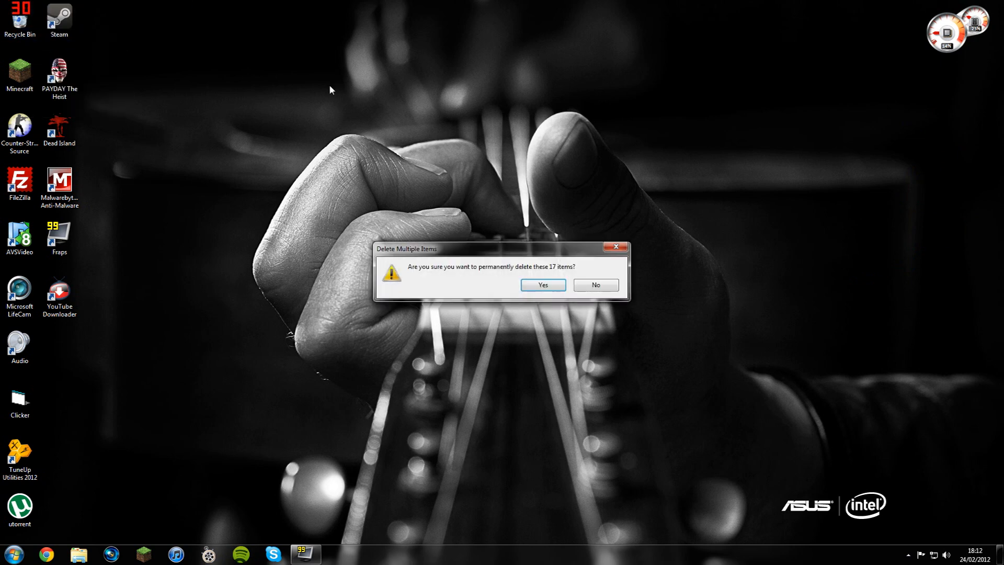
Confirm permanently deleting the 17 leftover extracted items.
{"action": "left_click", "coordinate": [540, 285]}
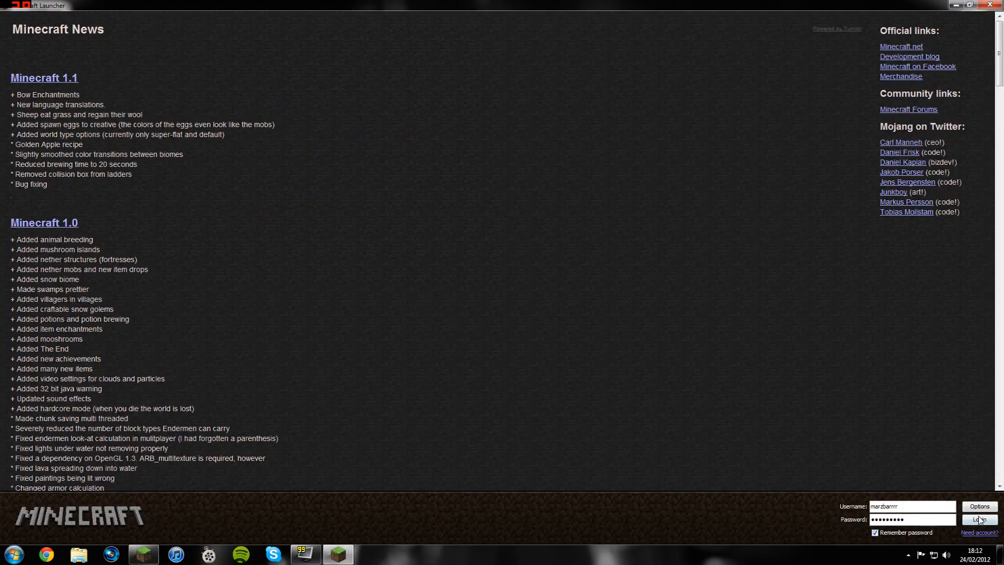
Log in, load the first saved world and bring up the CJB Mods menu with P.
{"action": "left_click", "coordinate": [979, 520]}
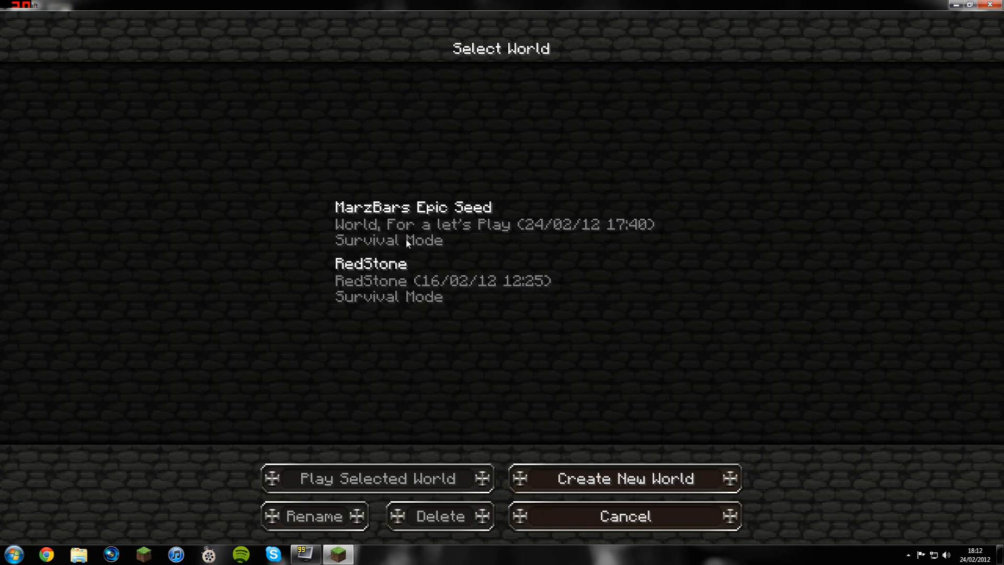
{"action": "left_click", "coordinate": [372, 478]}
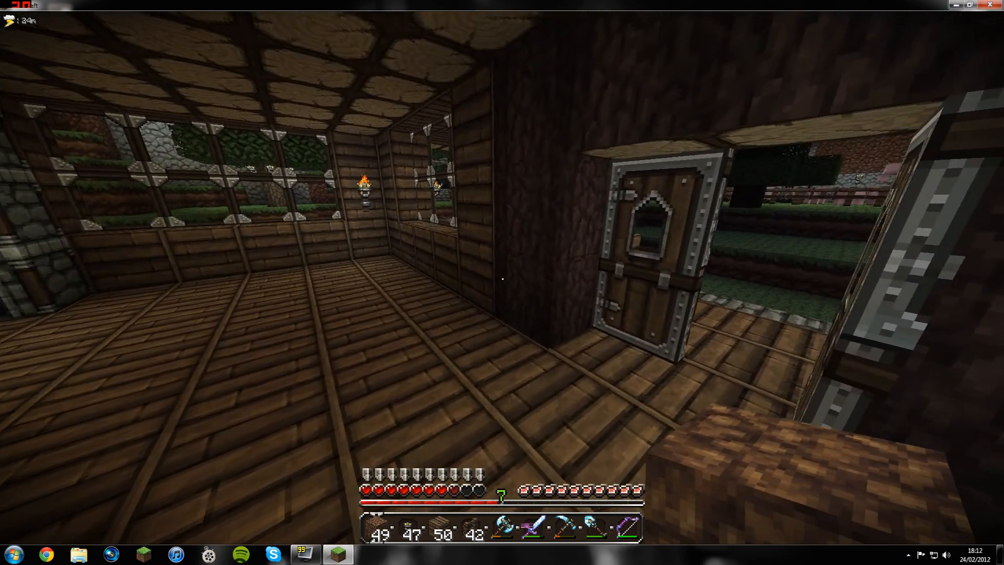
{"action": "key", "text": "p"}
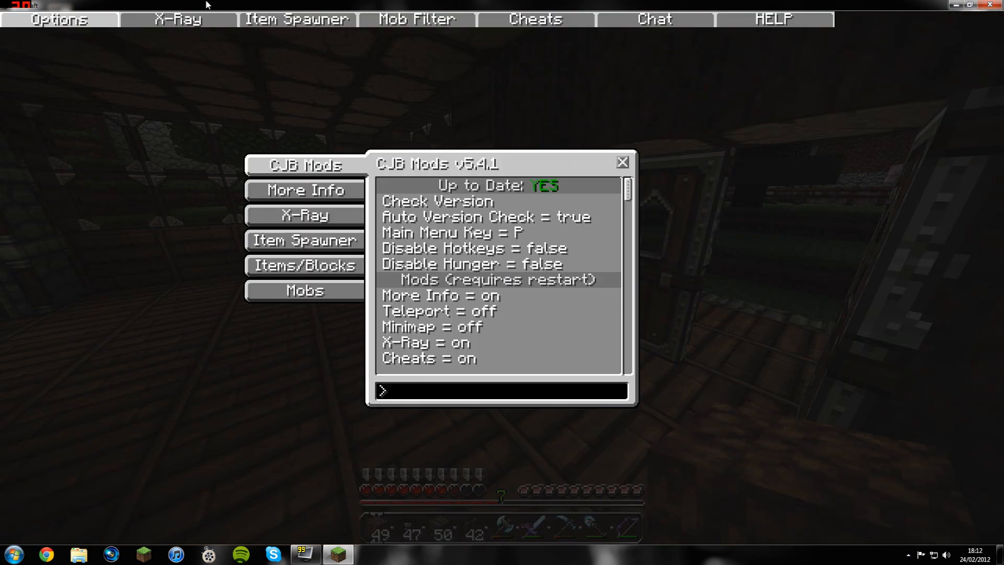
Browse the Item Spawner and Chat sections, then return to mod options.
{"action": "left_click", "coordinate": [295, 19]}
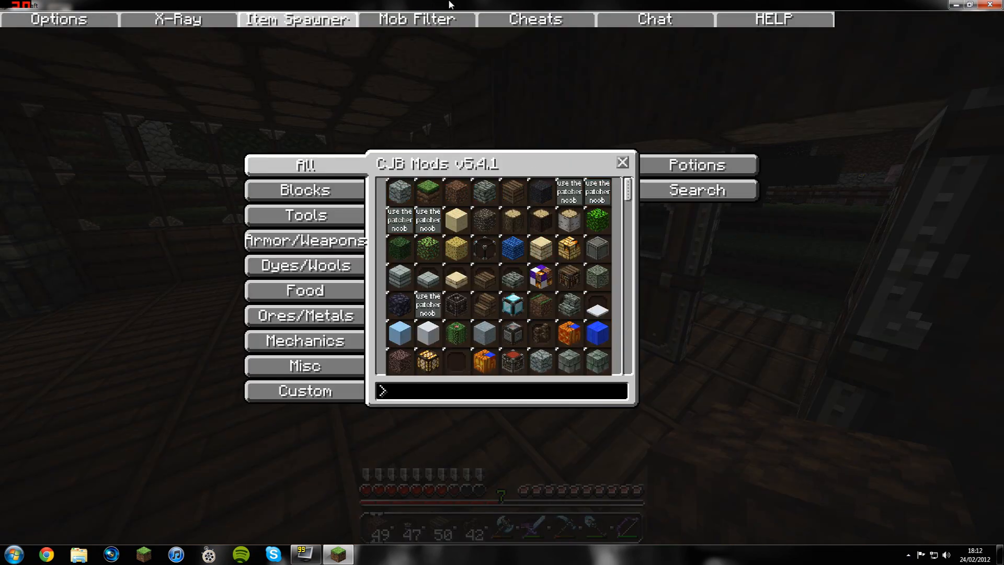
{"action": "left_click", "coordinate": [653, 19]}
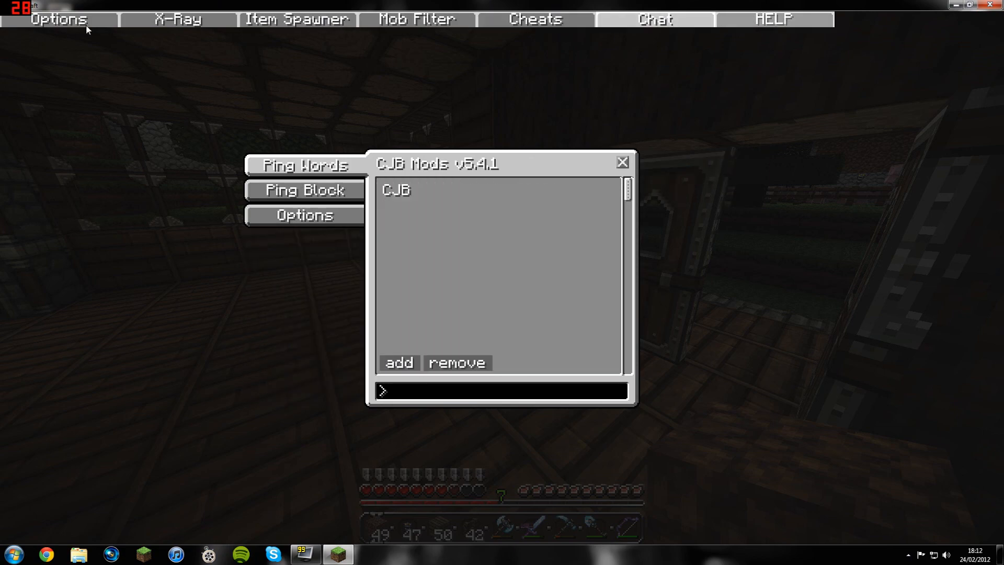
{"action": "left_click", "coordinate": [621, 162]}
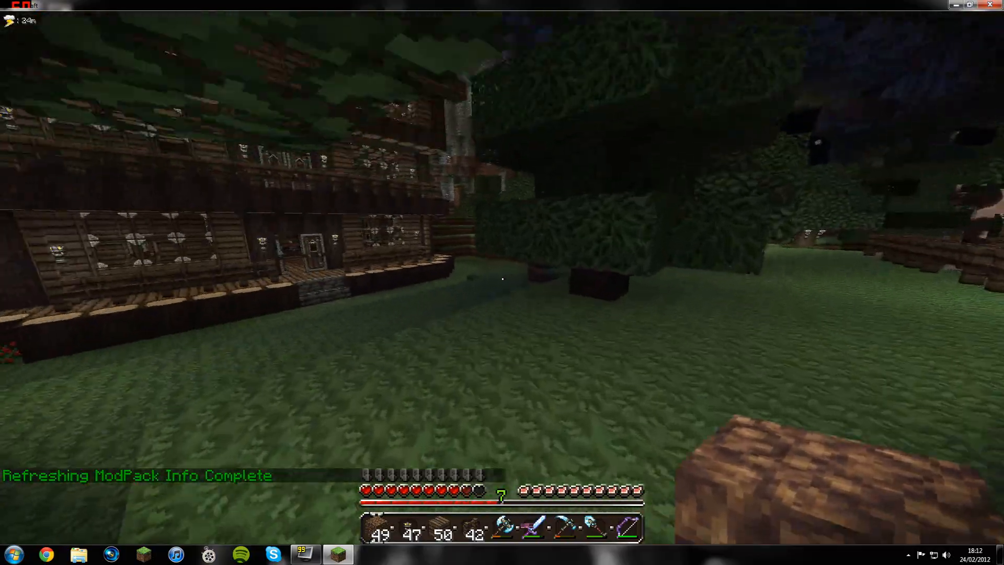
{"action": "mouse_move", "coordinate": [502, 280]}
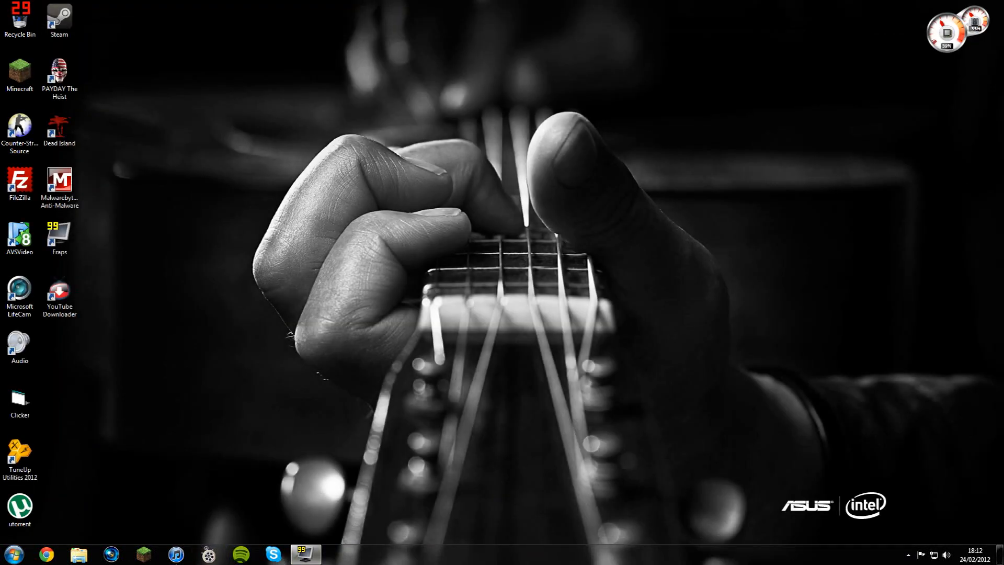
Reopen the Minecraft launcher and enable Force update! in its options, confirming with Done.
{"action": "left_click", "coordinate": [143, 554]}
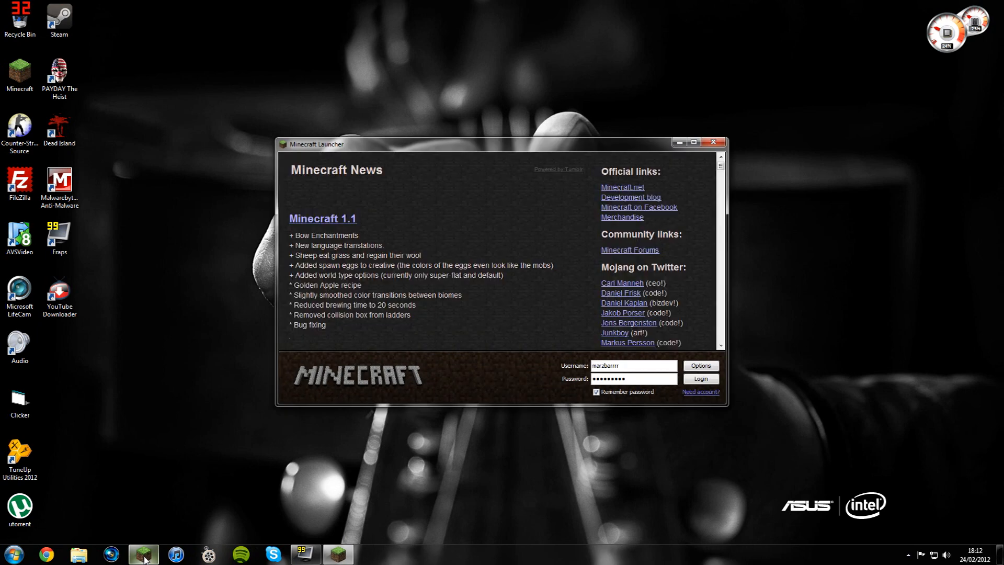
{"action": "left_click", "coordinate": [699, 365]}
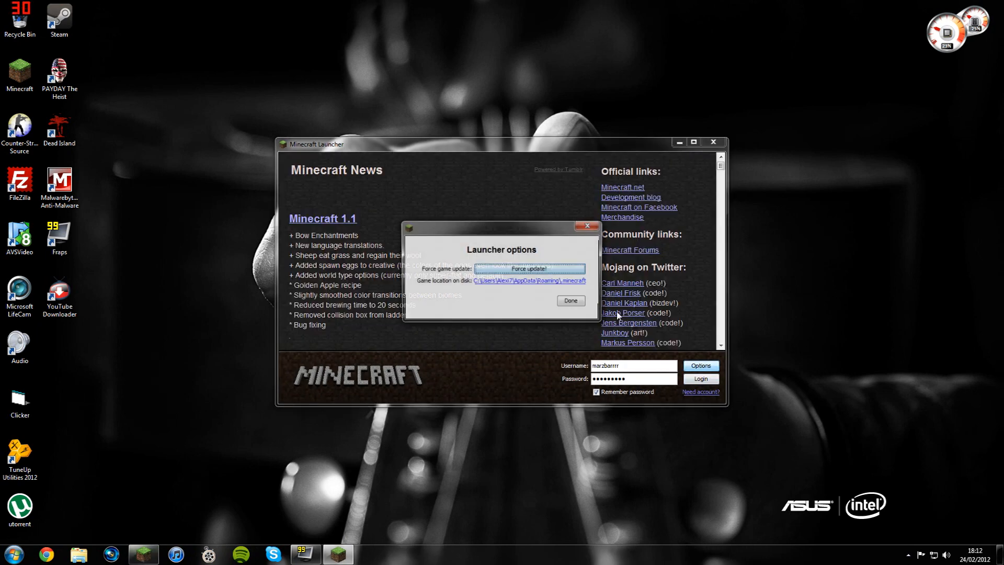
{"action": "left_click", "coordinate": [529, 269]}
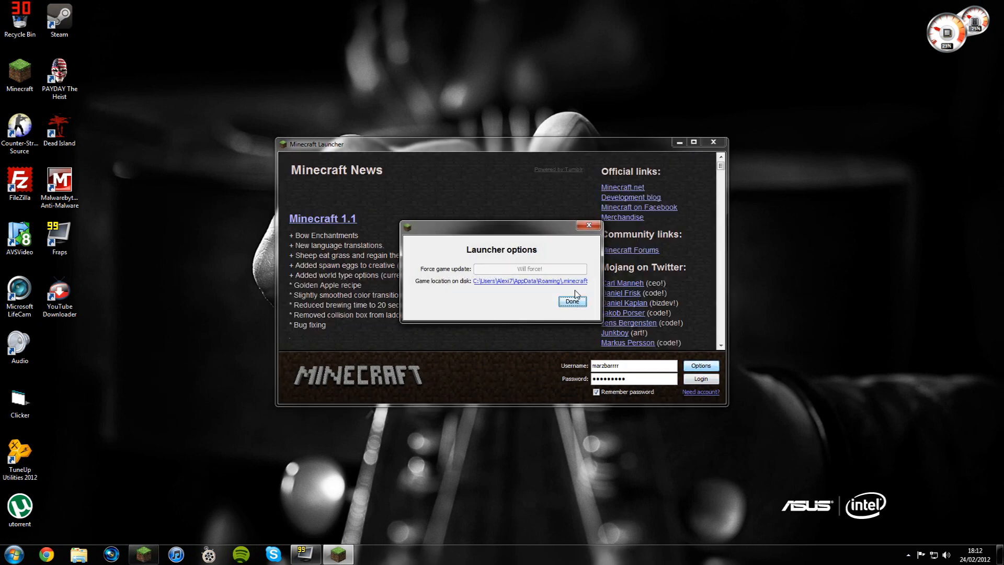
{"action": "left_click", "coordinate": [572, 301]}
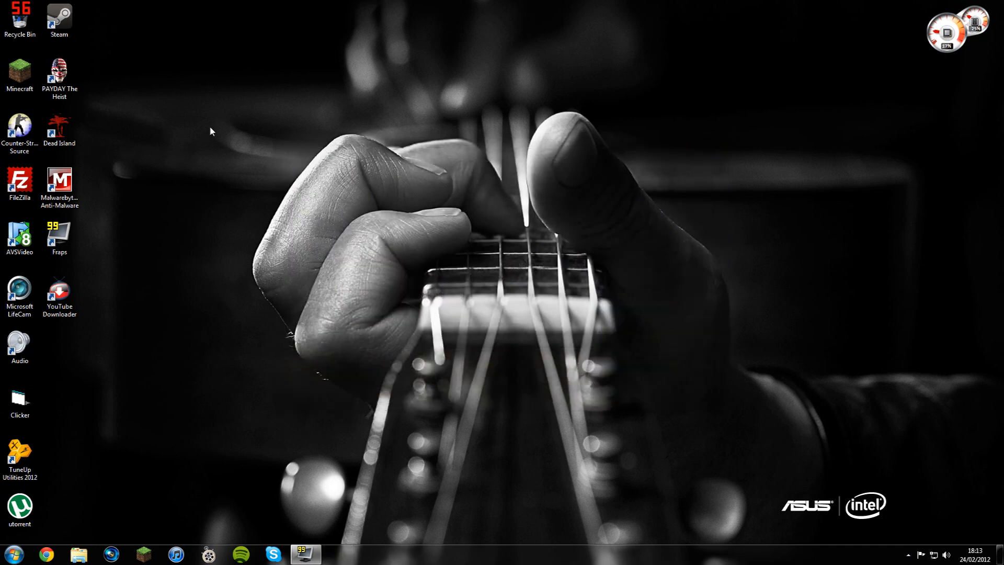